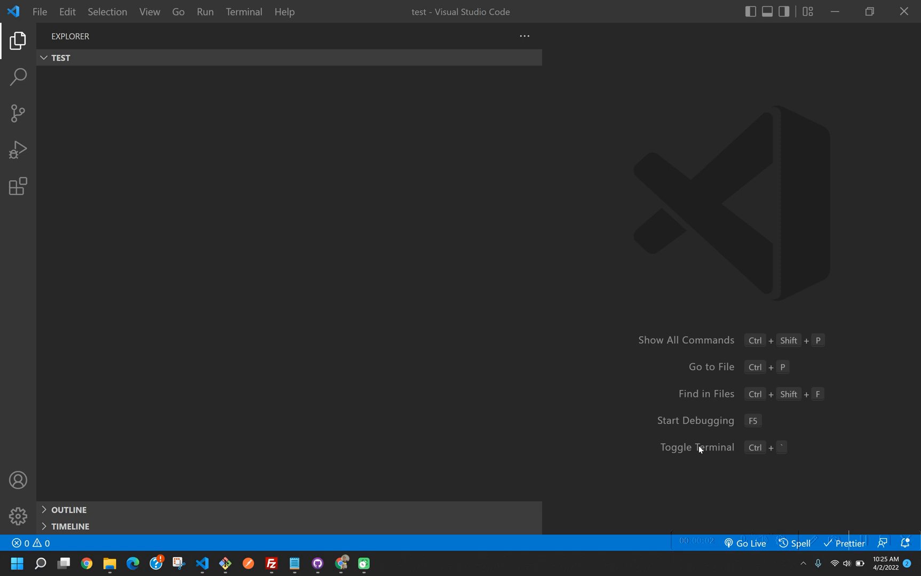
mouse_move(509, 299)
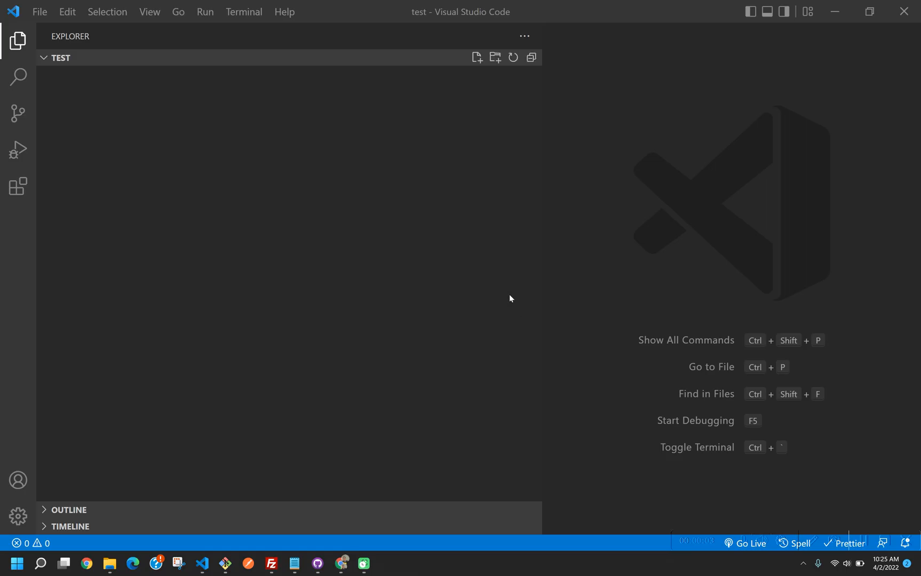
mouse_move(86, 47)
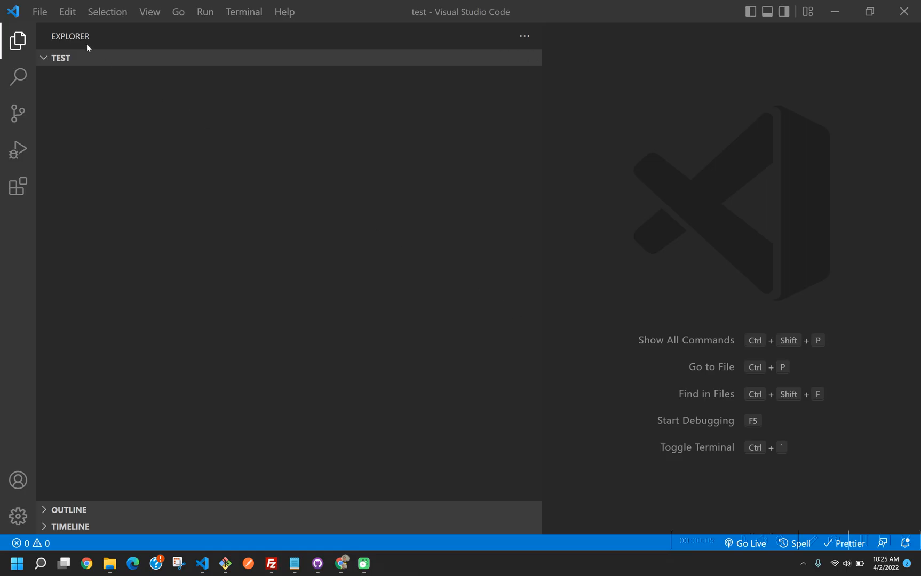
mouse_move(83, 58)
text(sqlite)
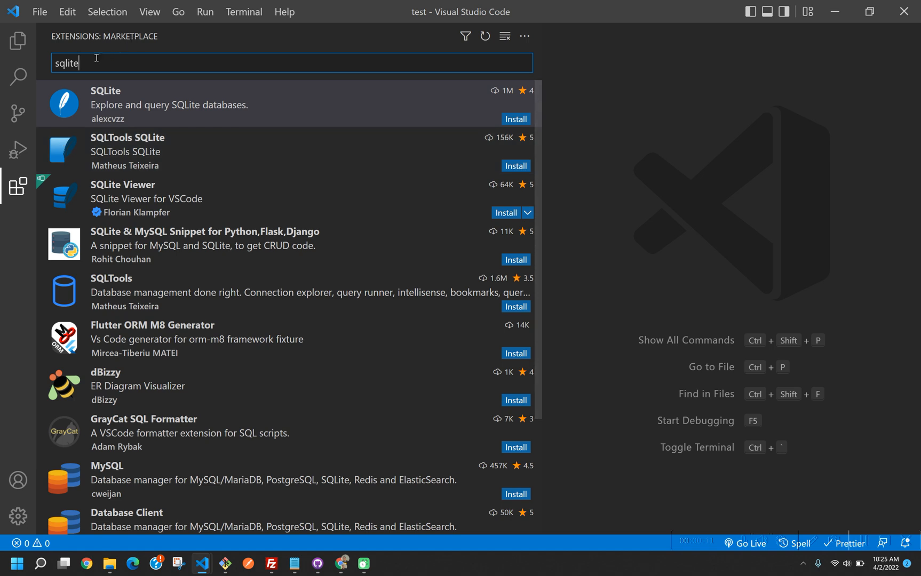
mouse_move(159, 98)
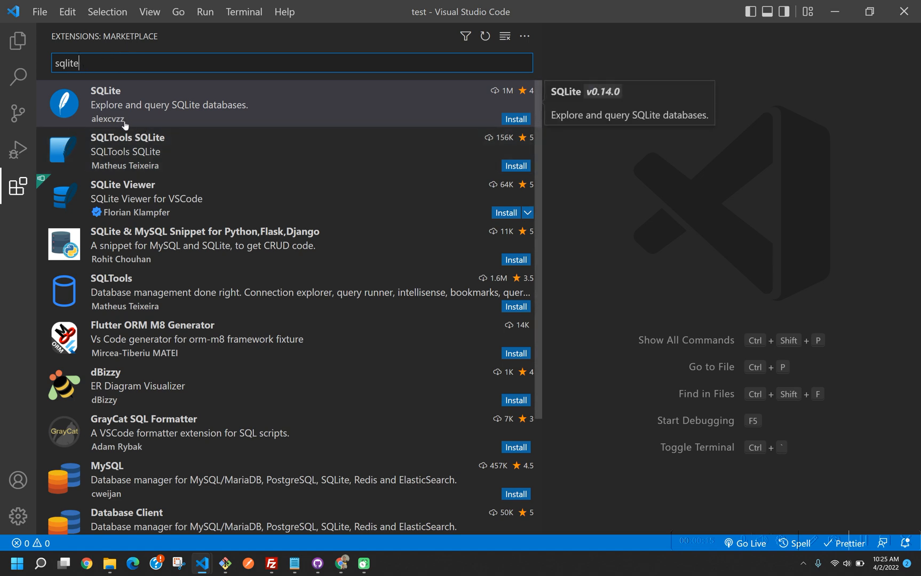
mouse_move(389, 95)
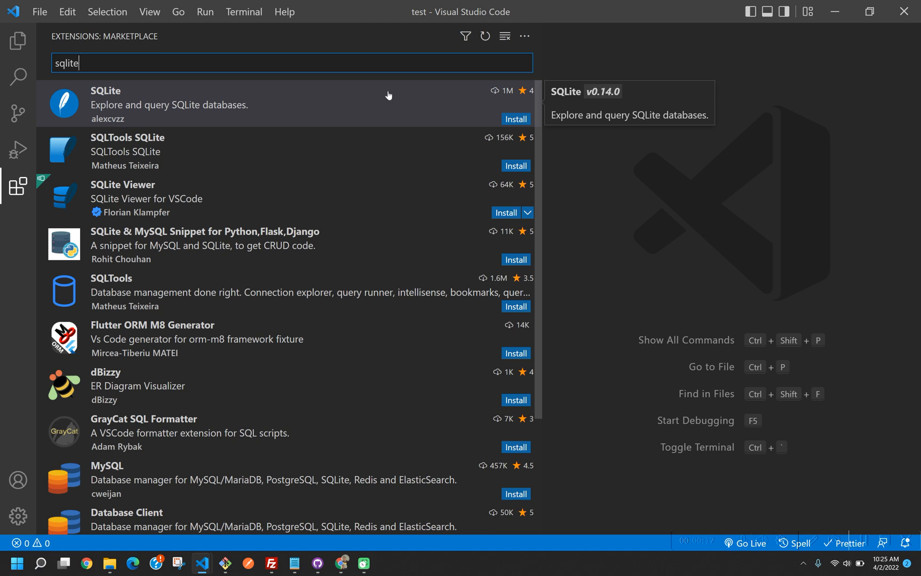
Install the SQLite extension by alexcvzz from its Extensions details page
click(514, 119)
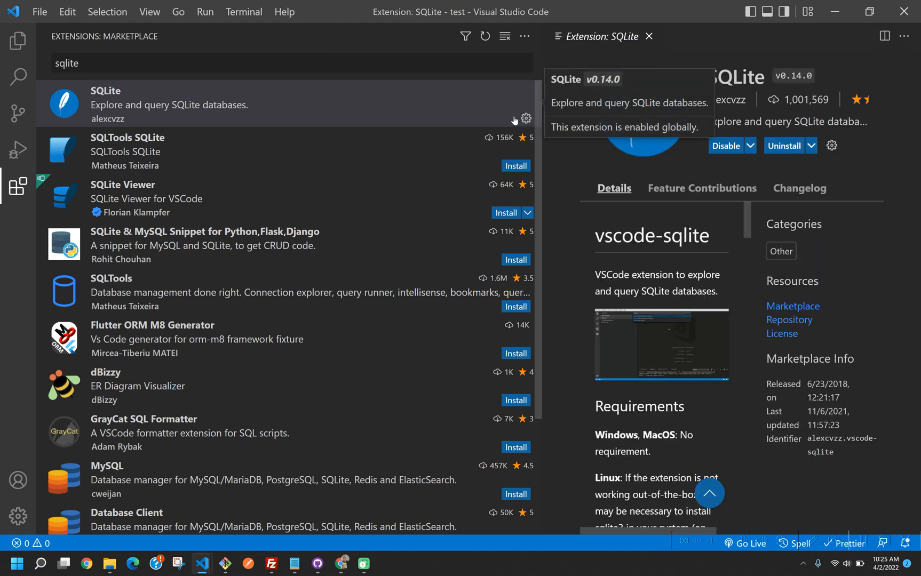
mouse_move(18, 42)
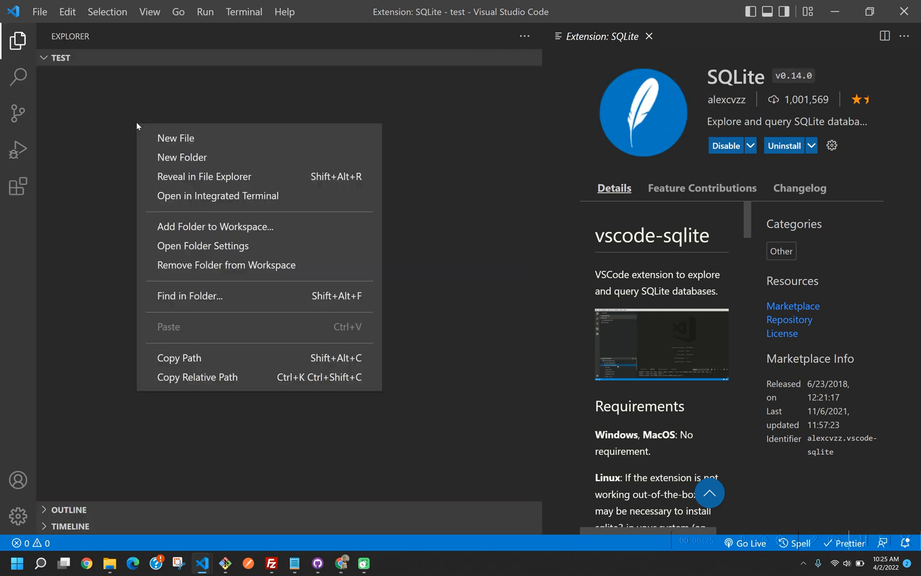
Create new files sql.sql and test.db in the test folder and open sql.sql for editing
click(175, 138)
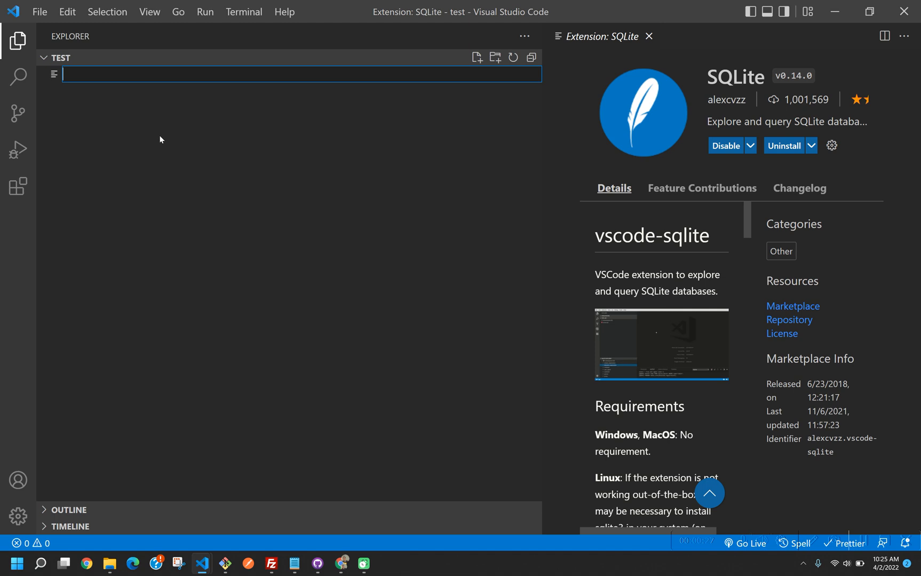
text(sql.sql)
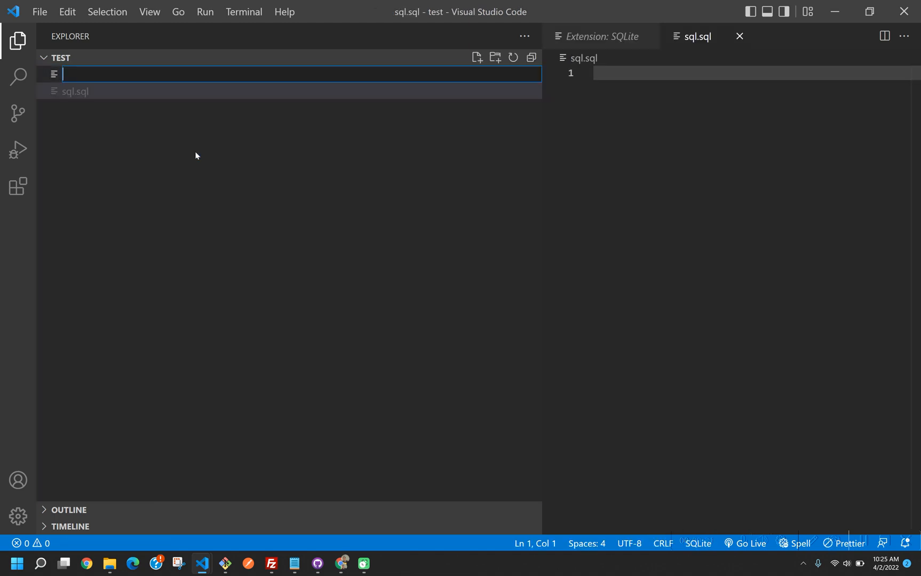
text(test.)
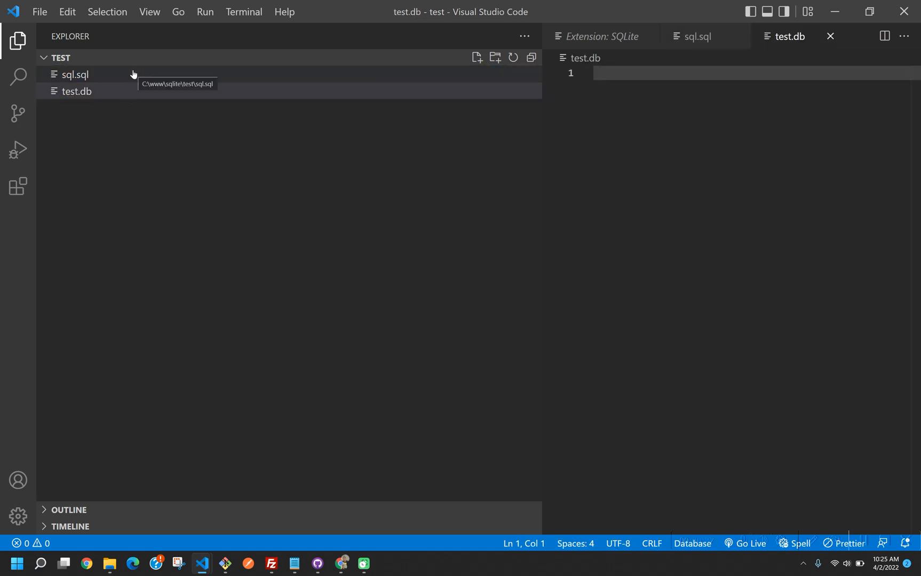
click(75, 75)
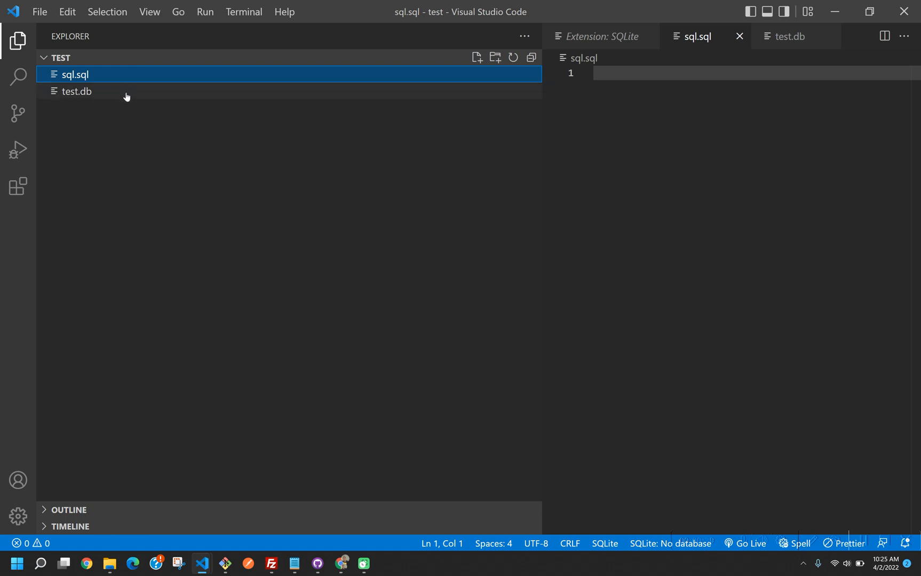
mouse_move(198, 95)
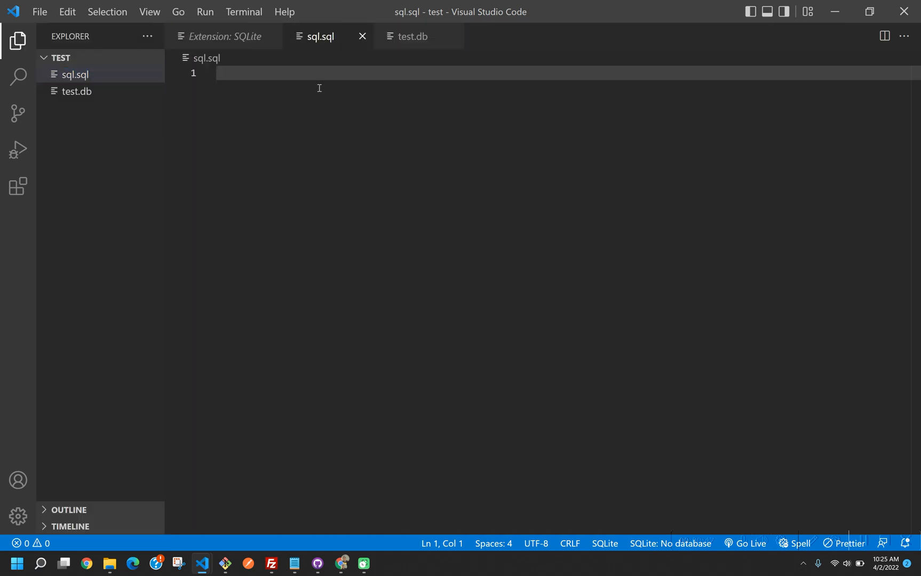
Run SQLite: Use Database from the Command Palette and pick test.db, then return to sql.sql
key(ctrl+shift+p)
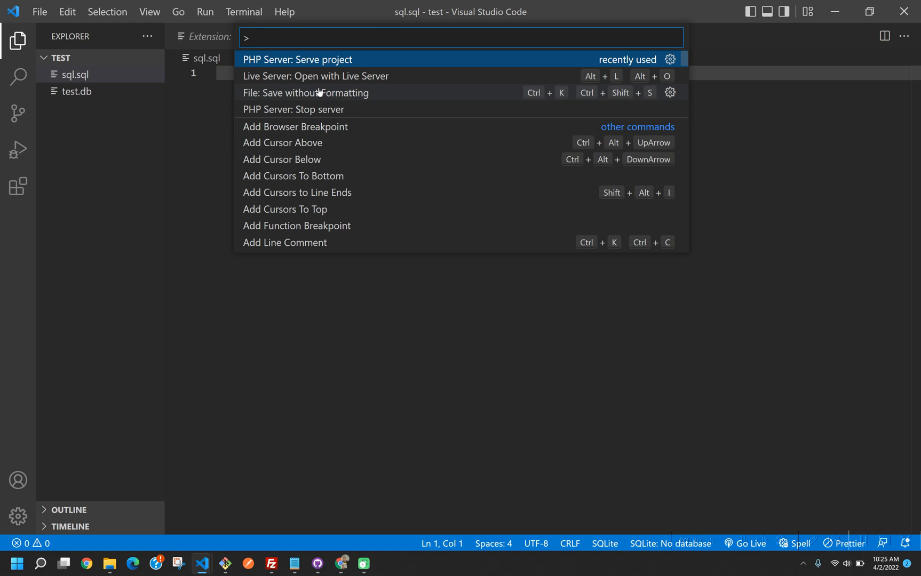
text(sqlite)
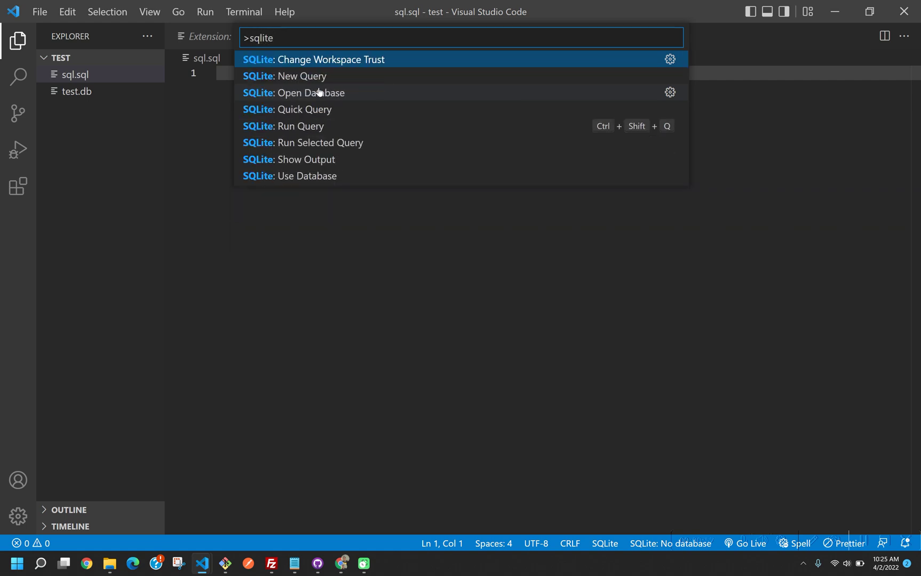
mouse_move(332, 105)
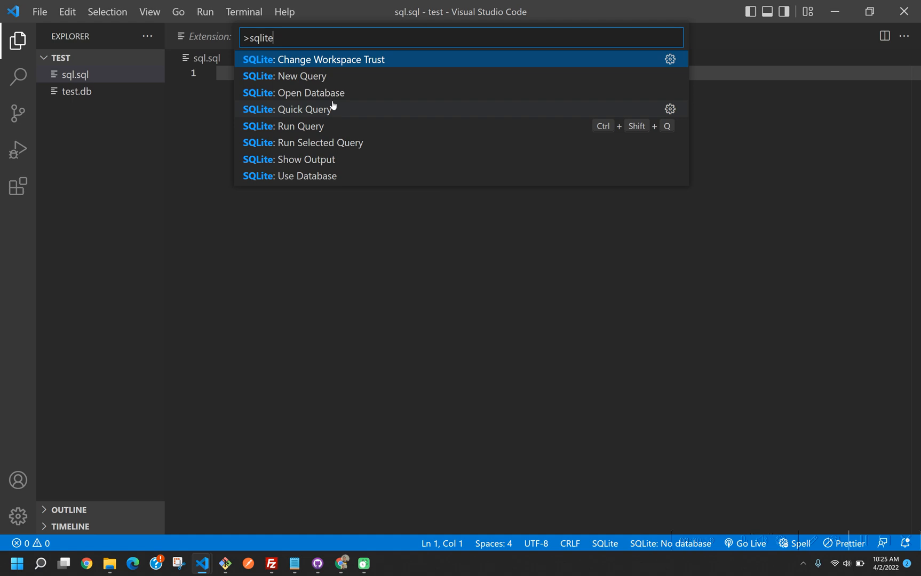
mouse_move(339, 130)
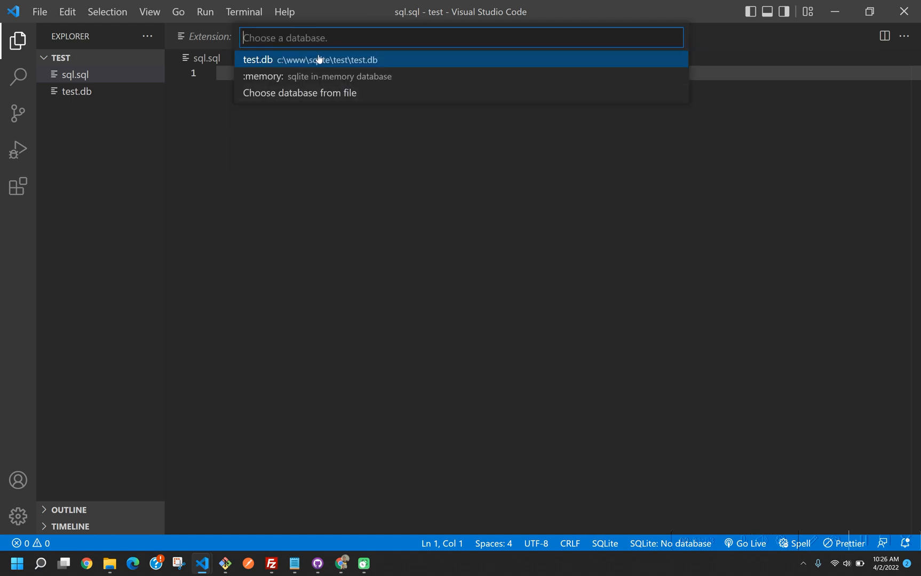
mouse_move(317, 60)
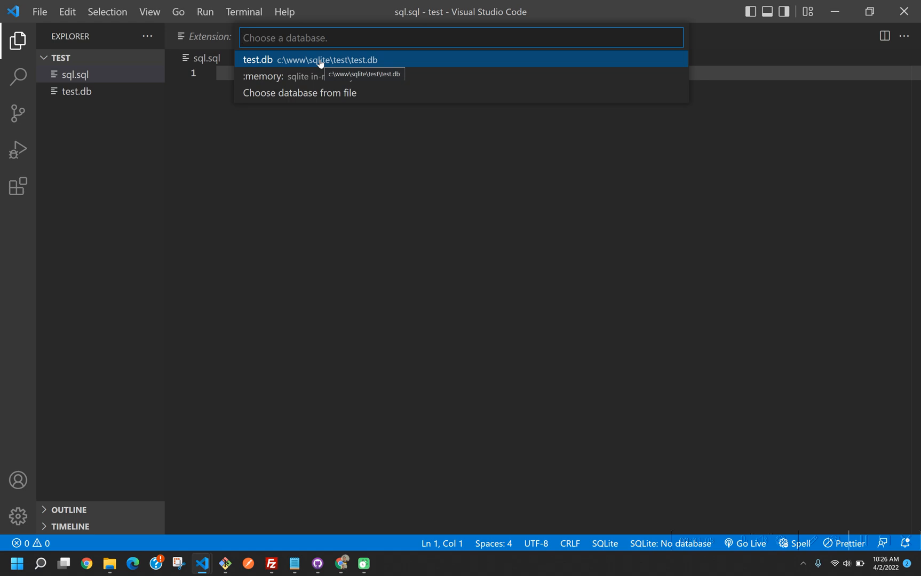
click(311, 60)
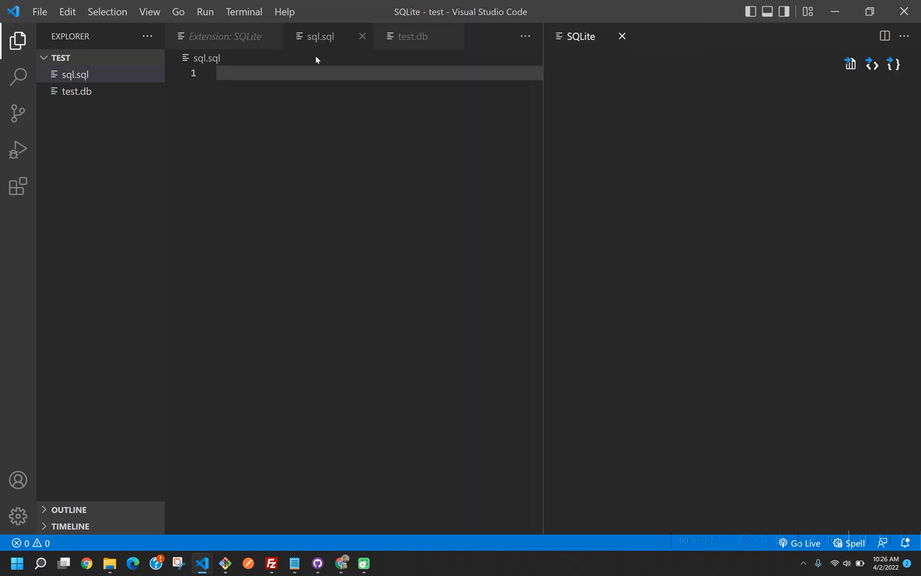
click(318, 72)
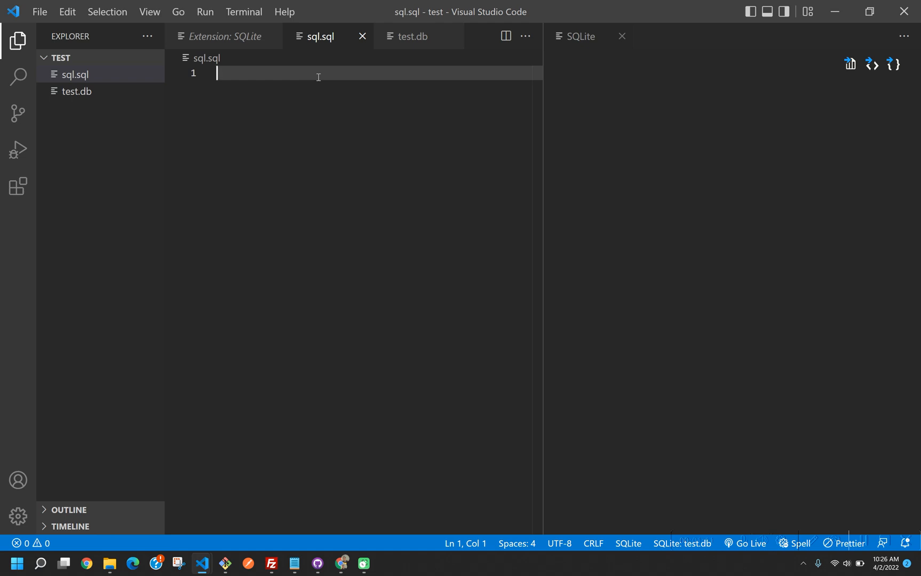
Write CREATE TABLE users and orders skeletons with user_id INTEGER PRIMARY KEY in users
text(CREAT)
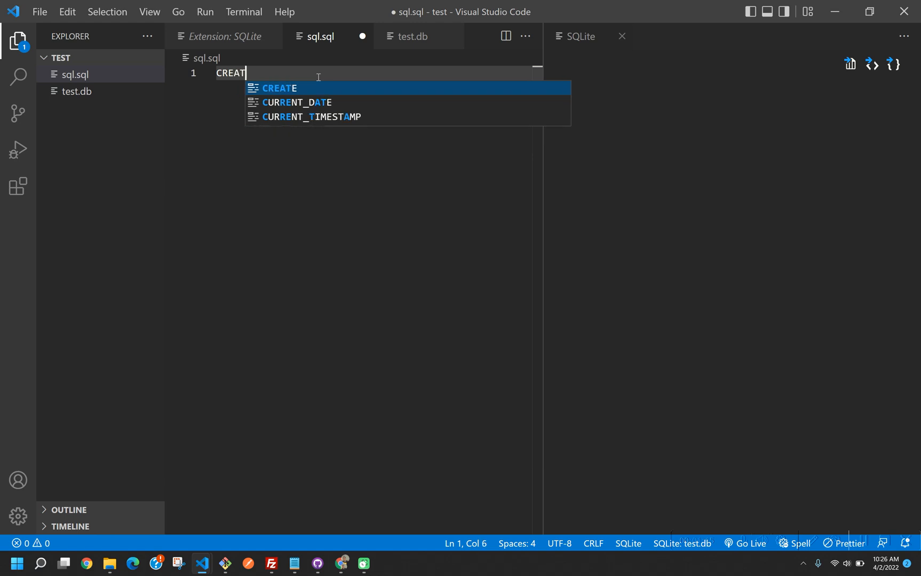
text(TABLE)
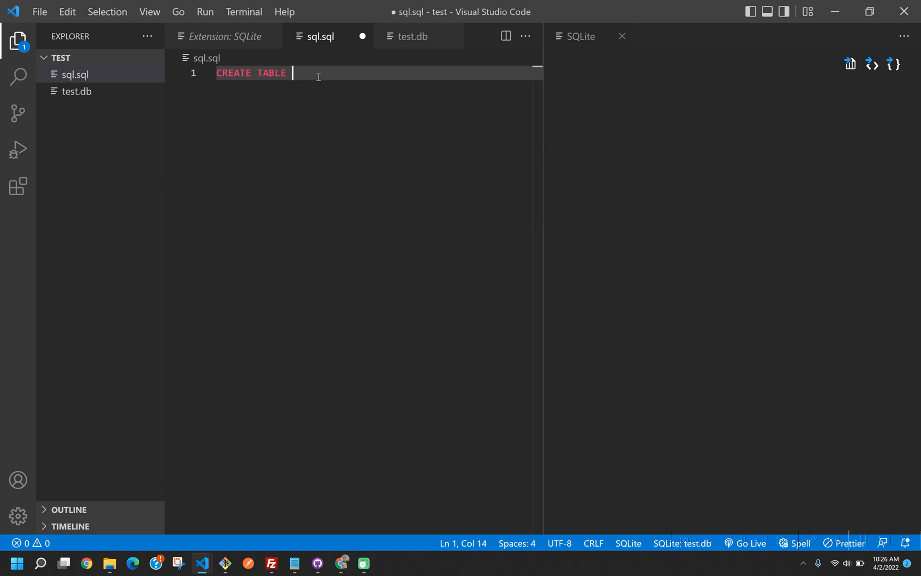
text(us)
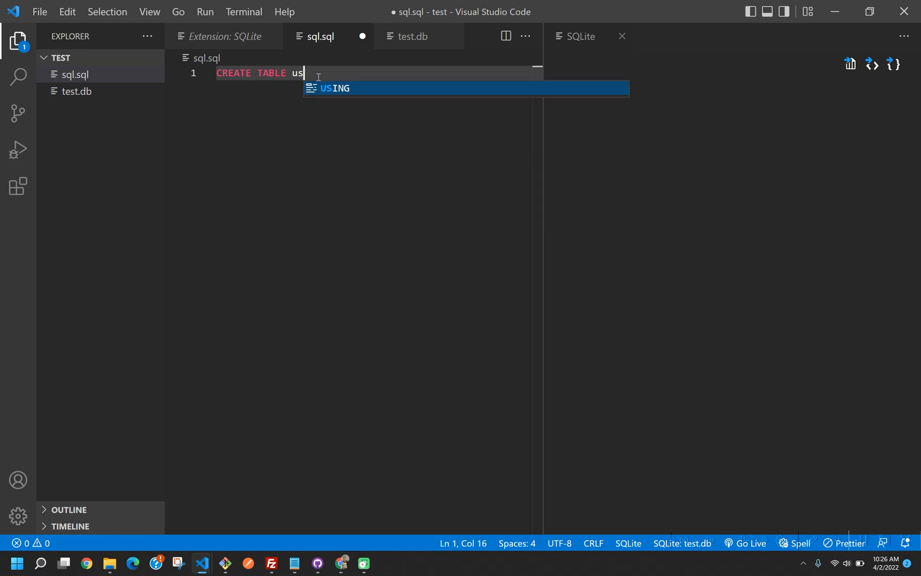
text(ers ()
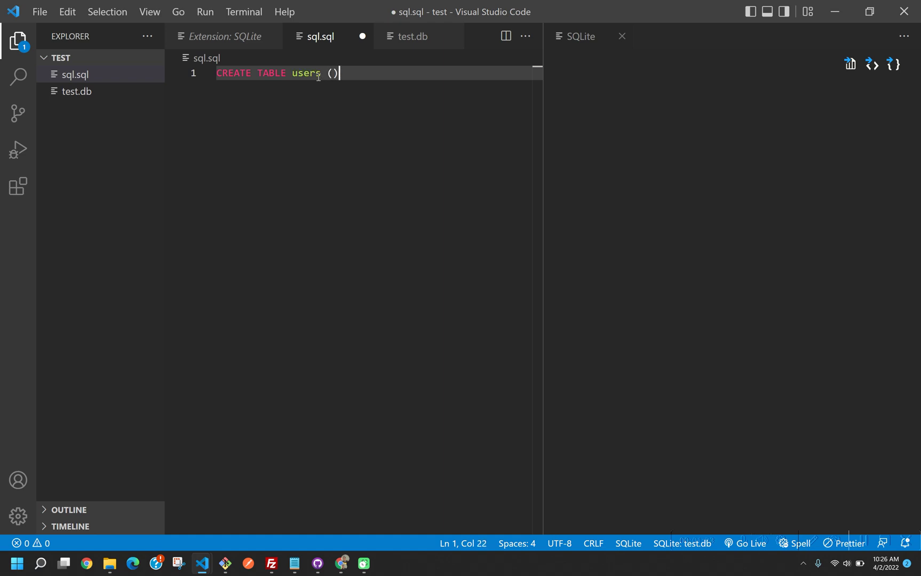
text(;)
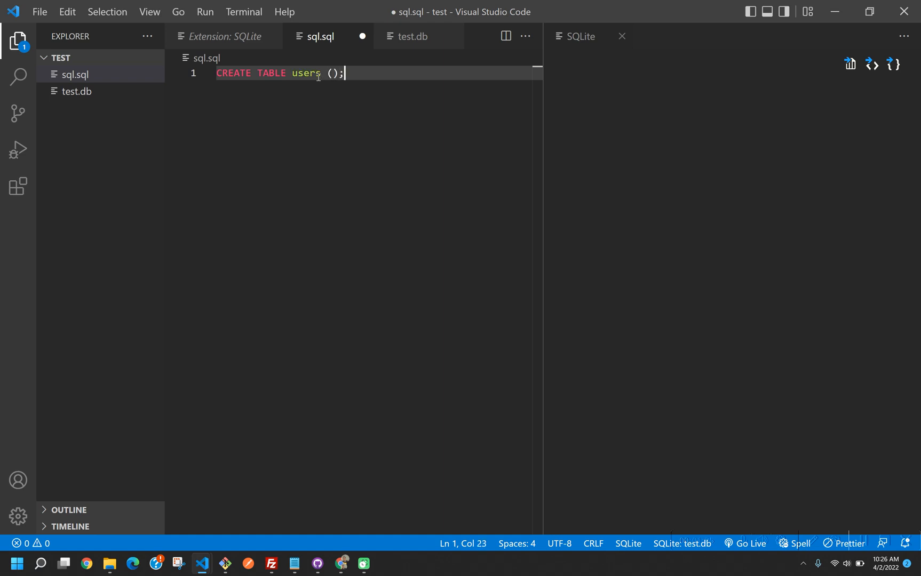
text(CREATE TABLE)
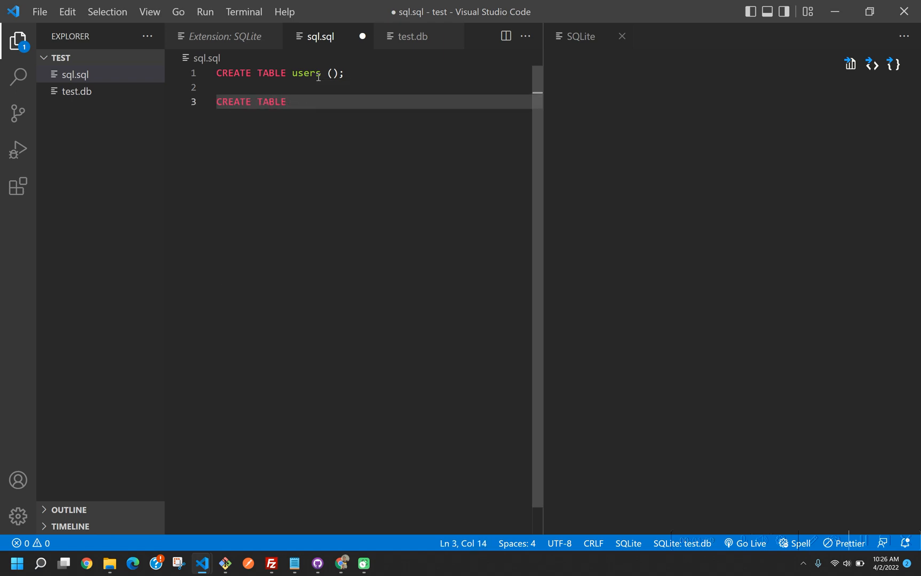
text(orders)
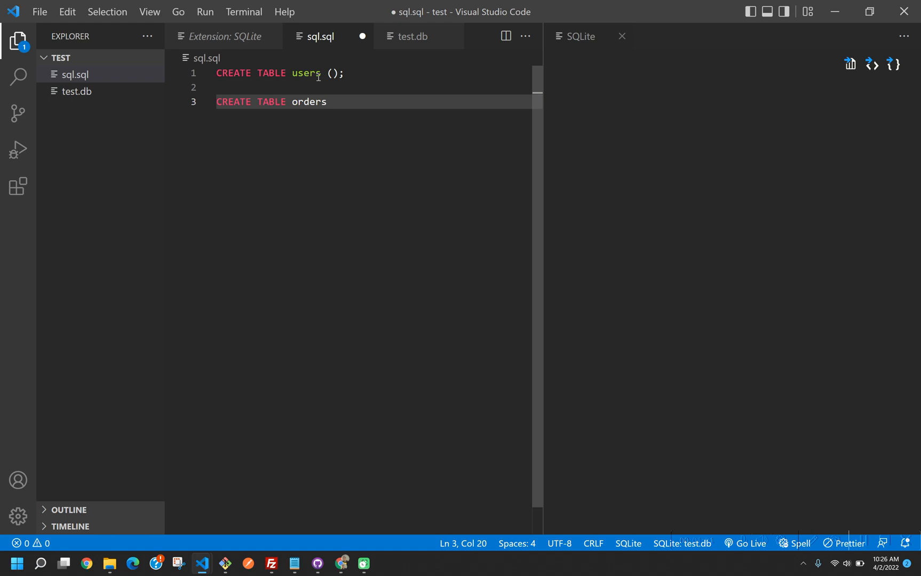
text(())
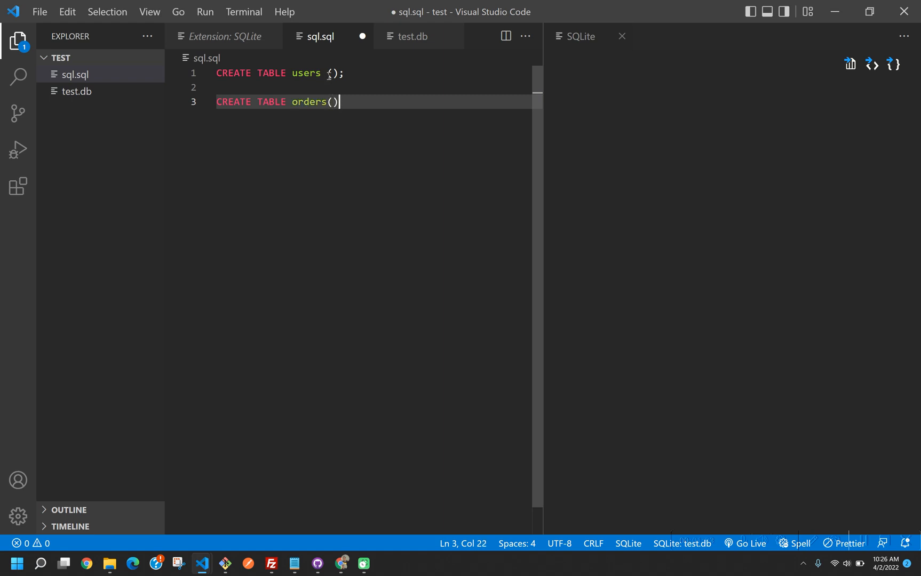
text(user_i)
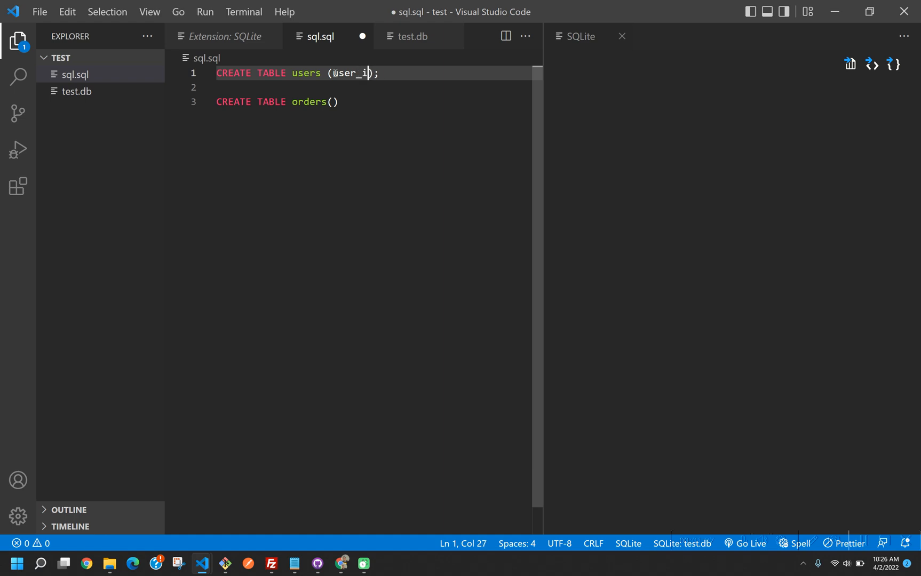
text(d)
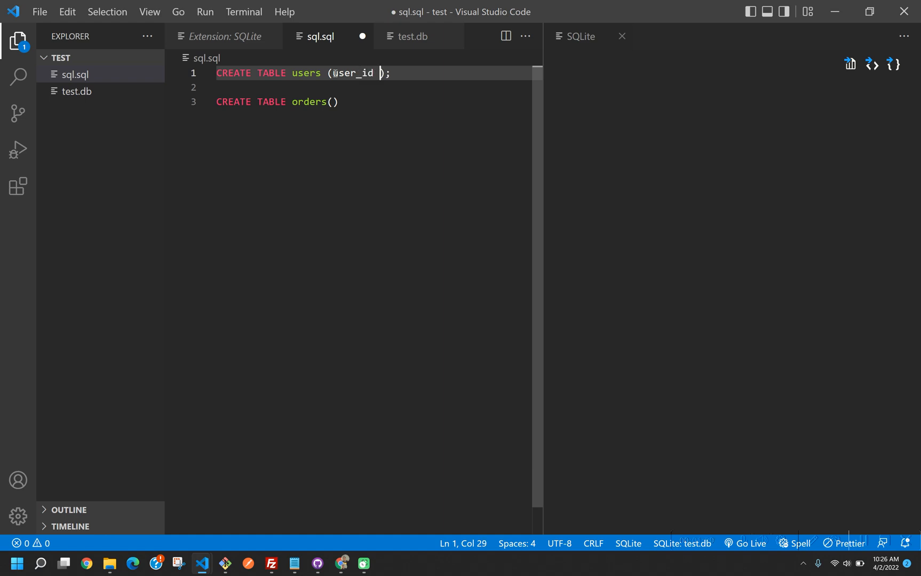
text(INTEGER)
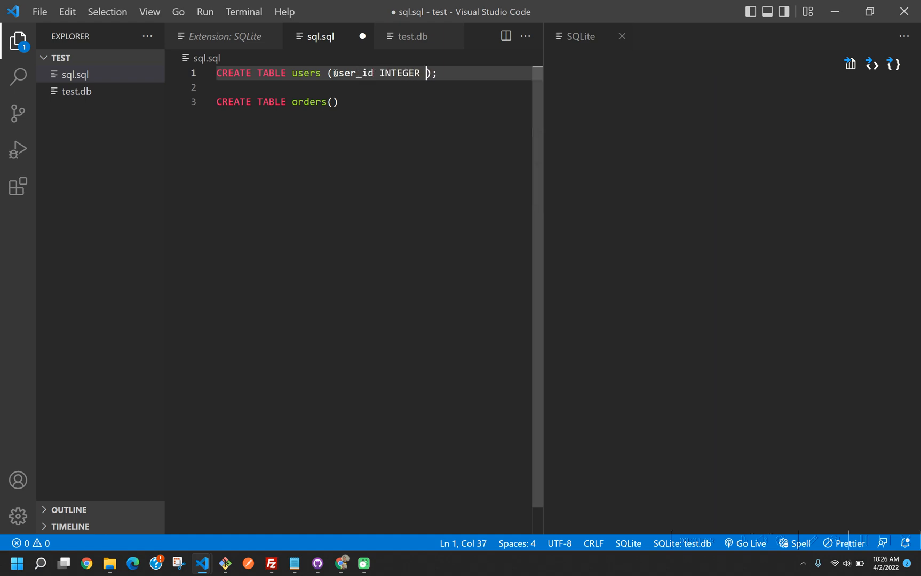
text(PRIMARY KEY)
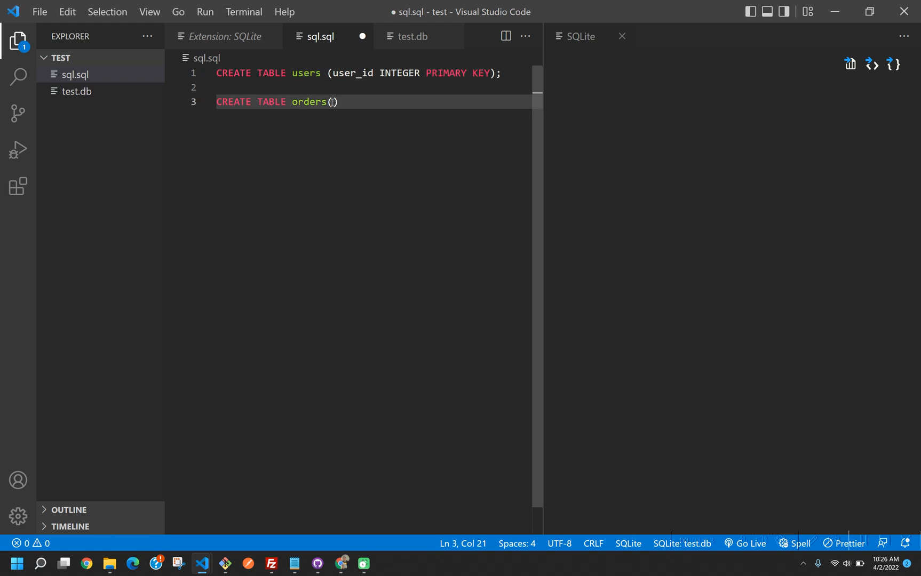
Give orders the columns order_id INTEGER, user_id INT and product VARCHAR(30), then save
text(order_id)
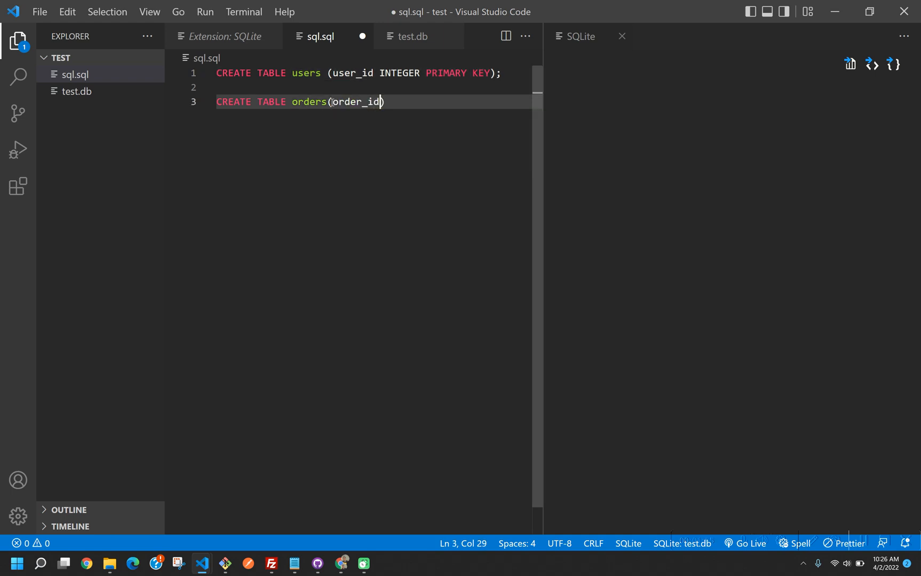
text(INTEGER PRIMARY KEY,)
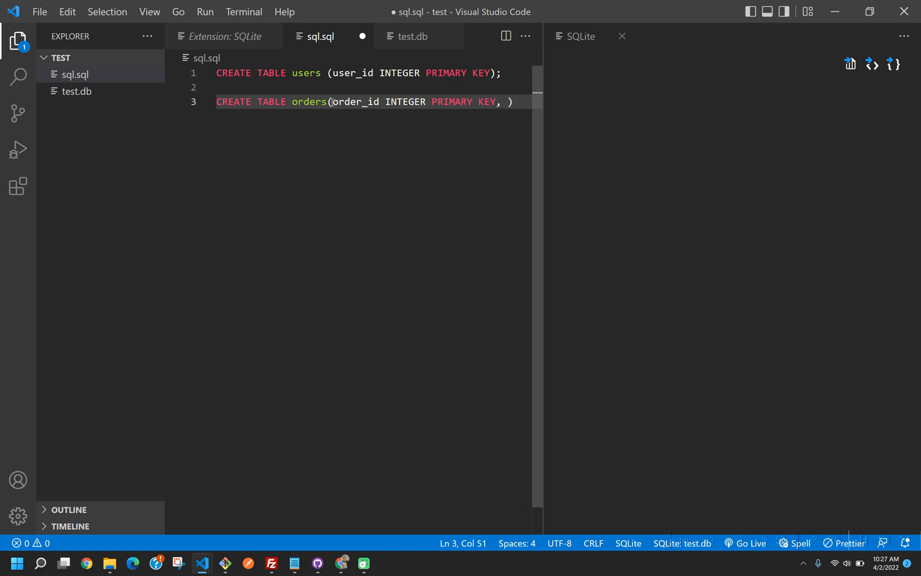
text(user)
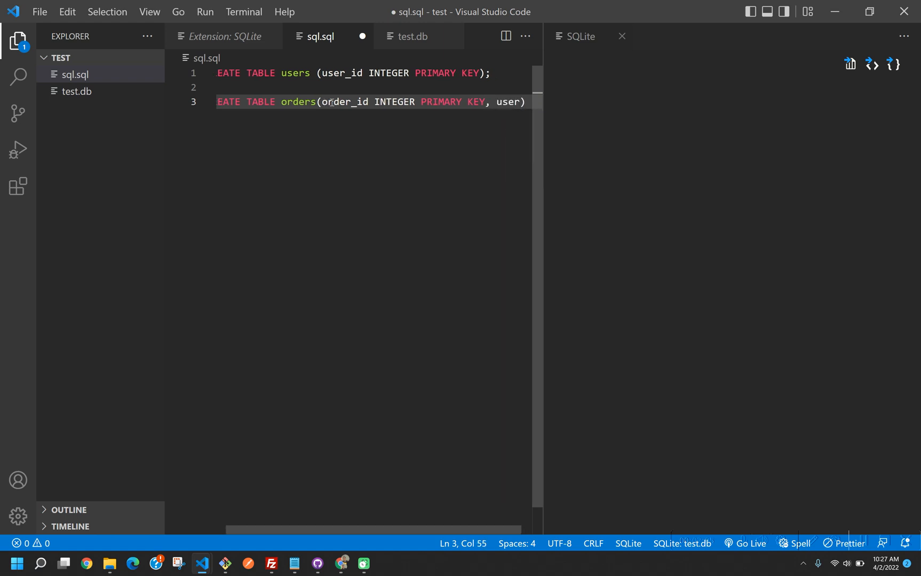
text(_id)
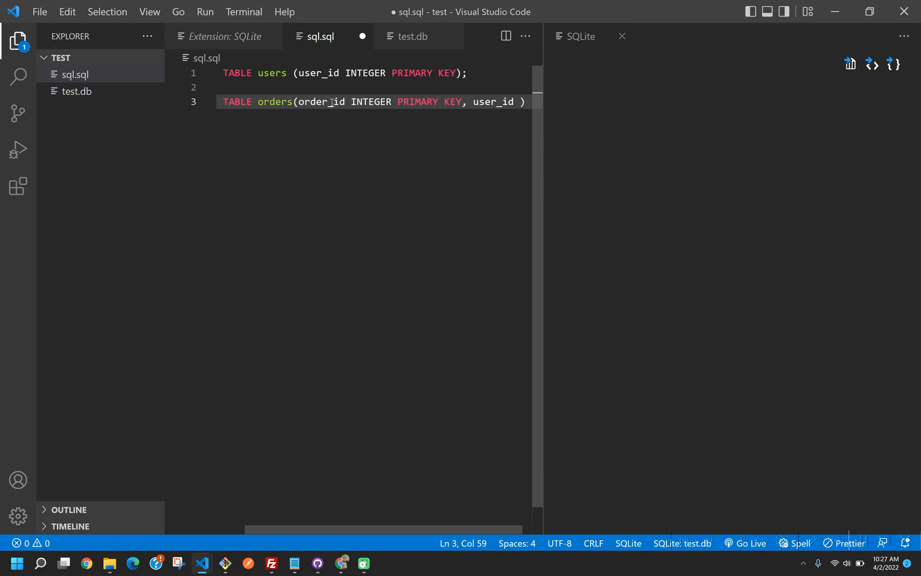
text(int)
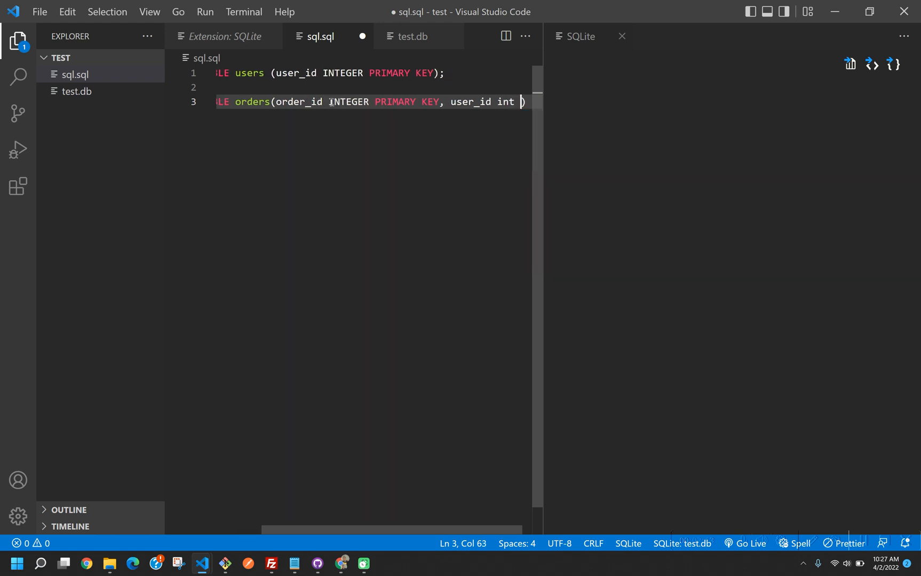
text(INTEGER)
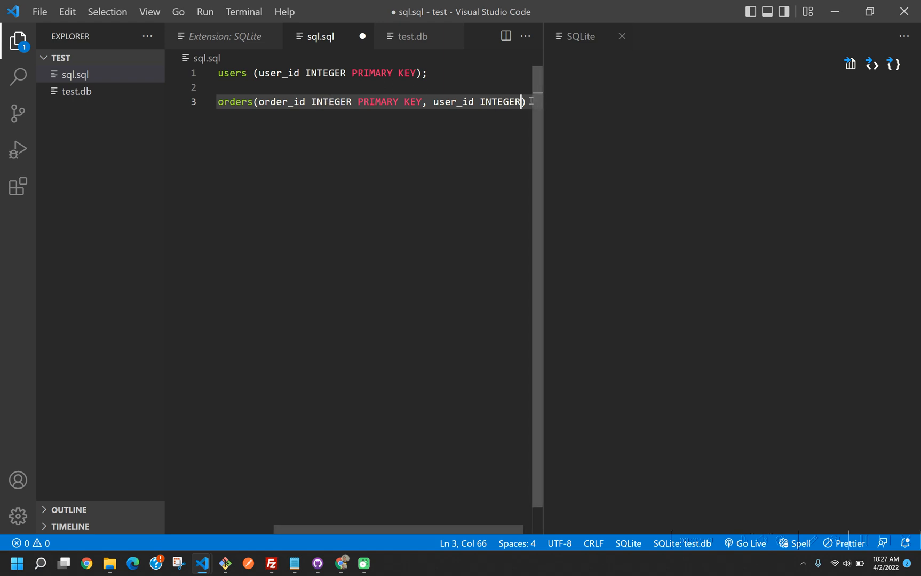
text();)
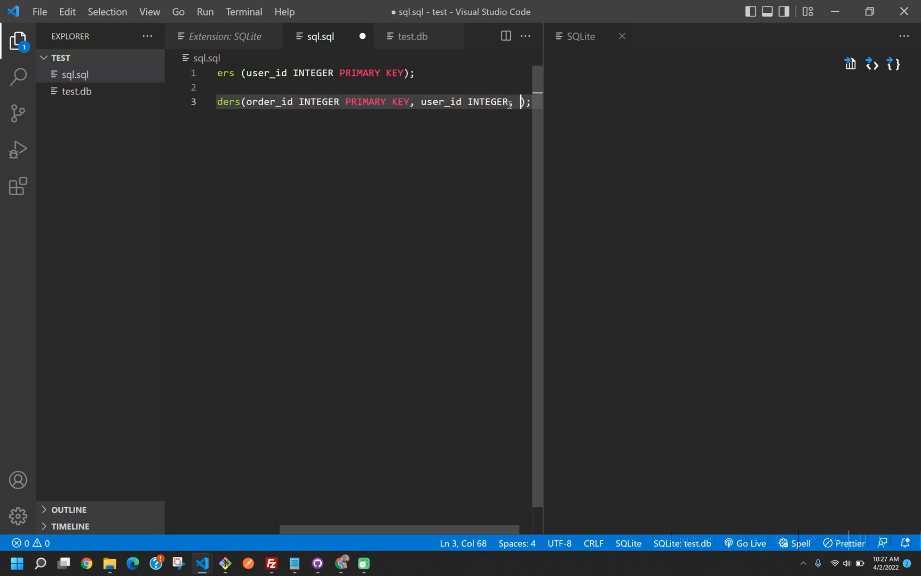
text(product)
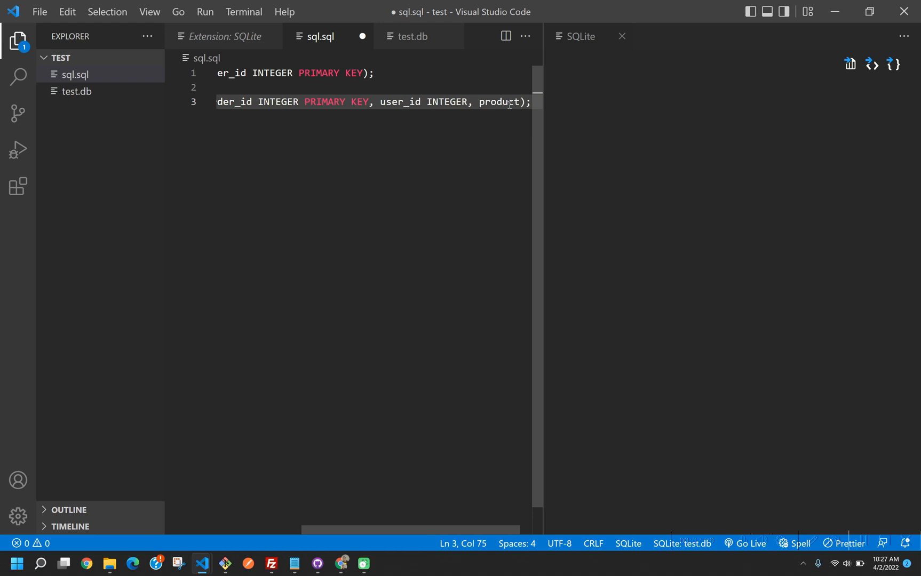
scroll(right, 3)
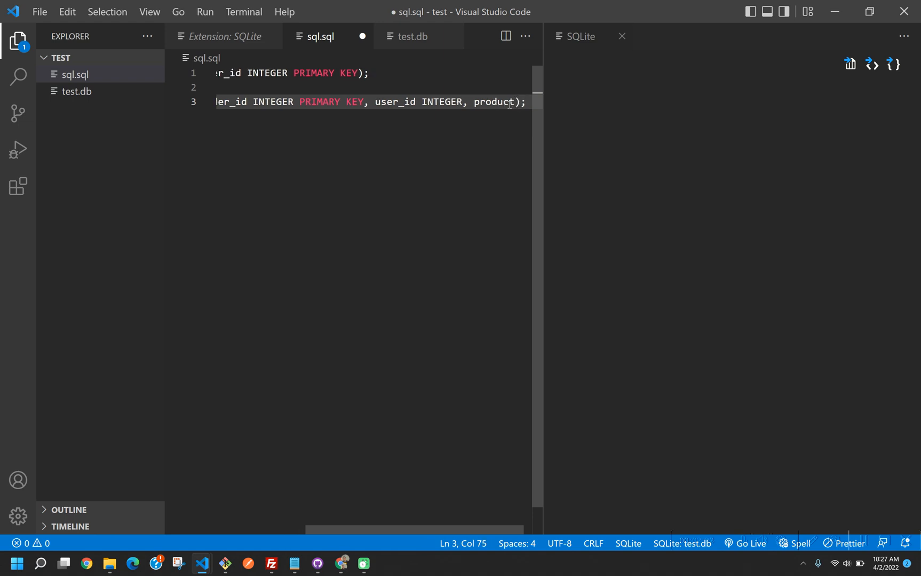
text(VARCHAR(30)
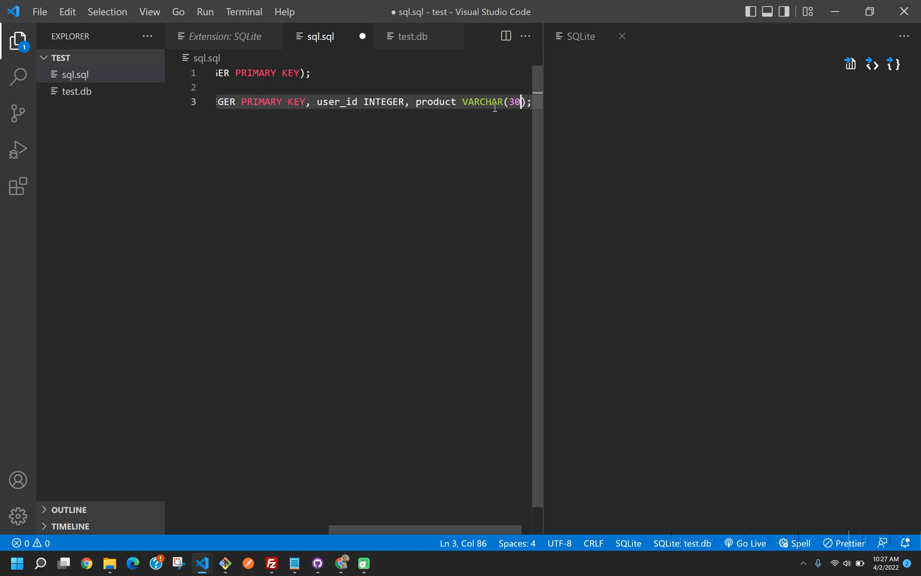
key(ctrl+s)
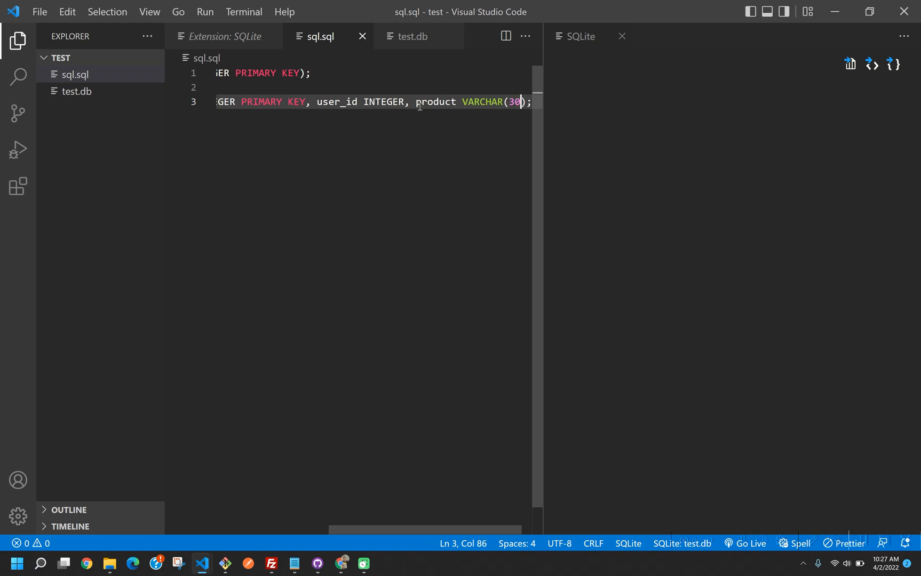
scroll(left, 3)
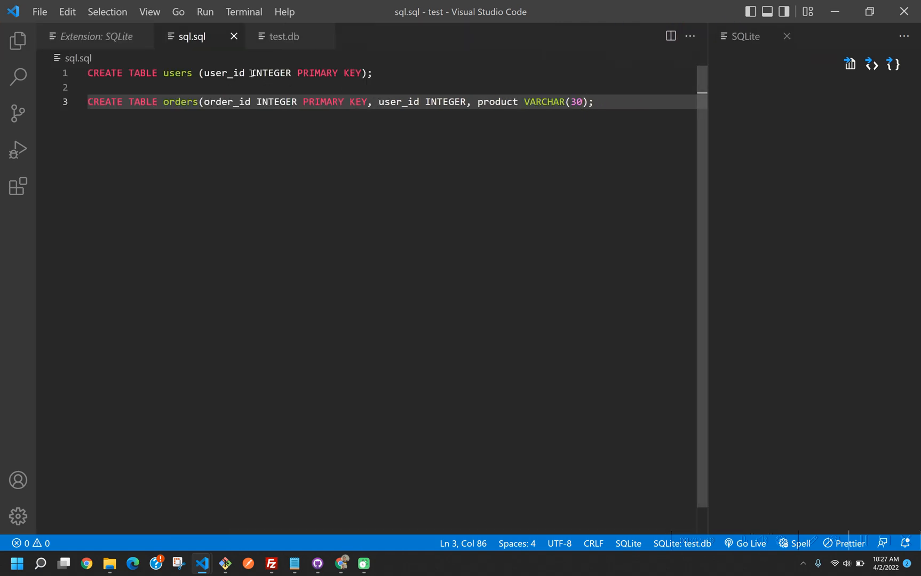
Add a username VARCHAR(30) column to the users table definition
text(, user)
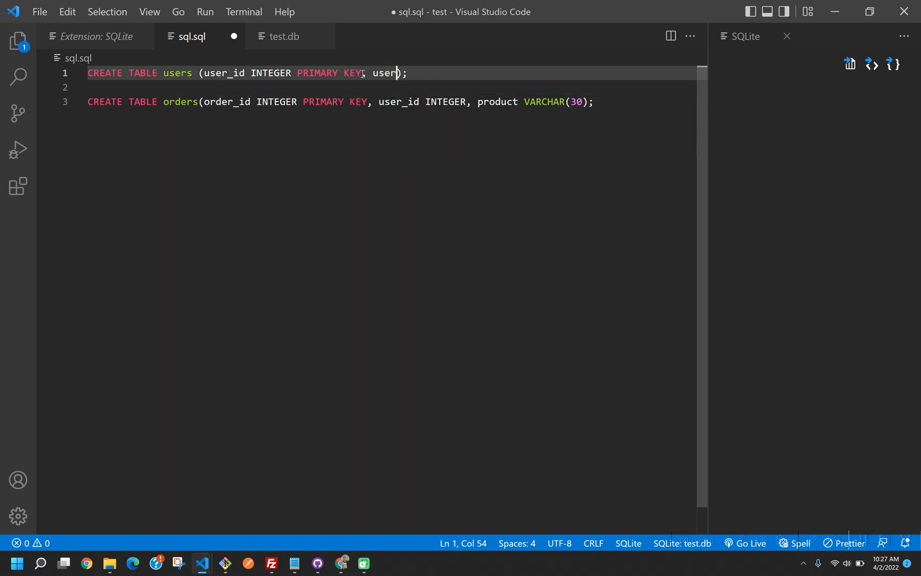
text(name()
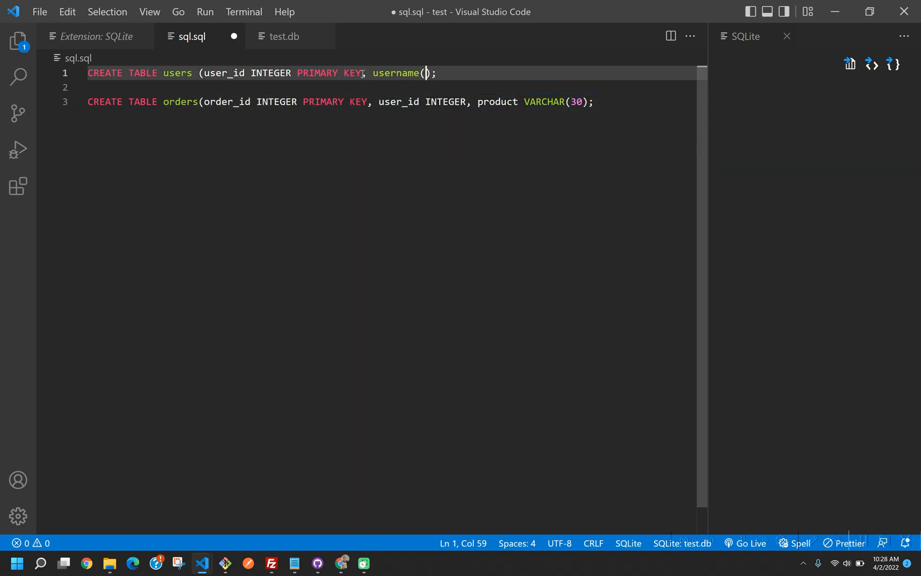
key(Backspace)
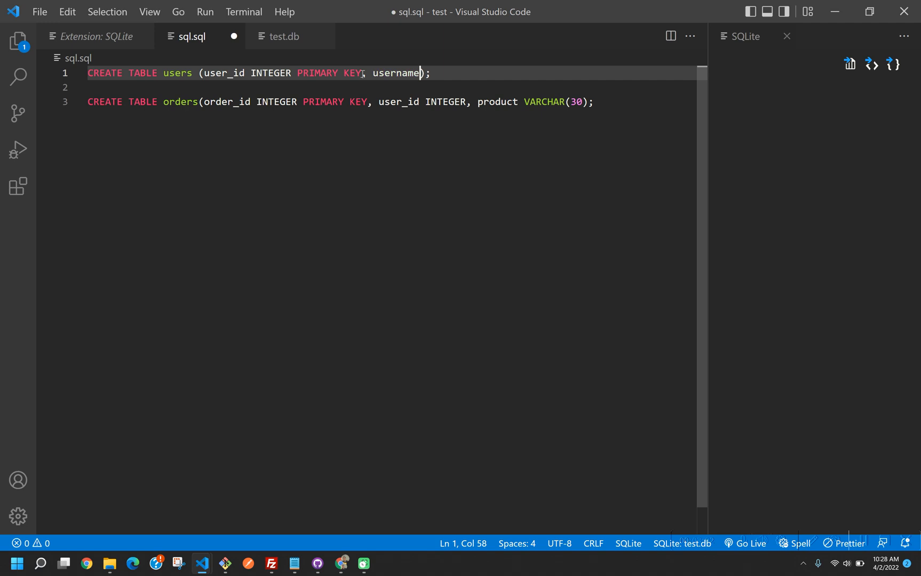
text(V)
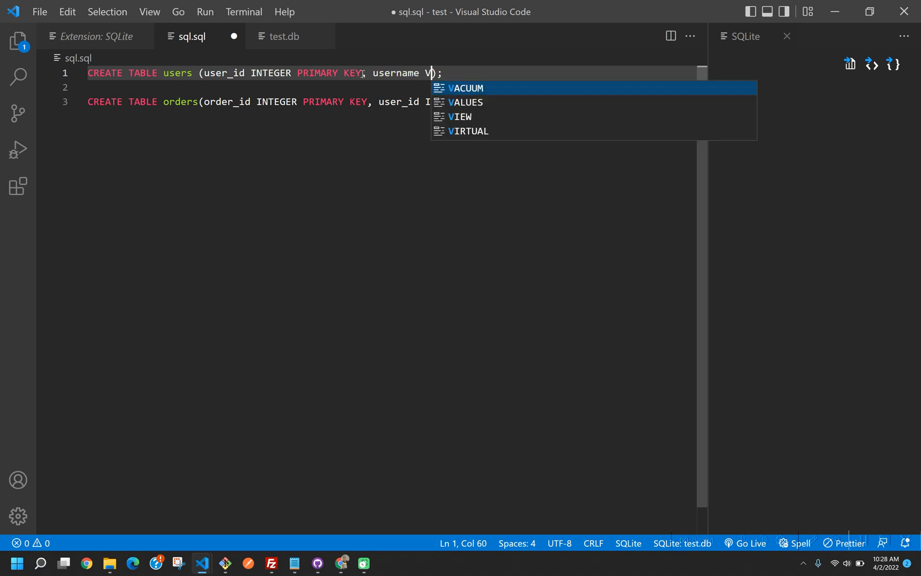
text(ARCHAR())
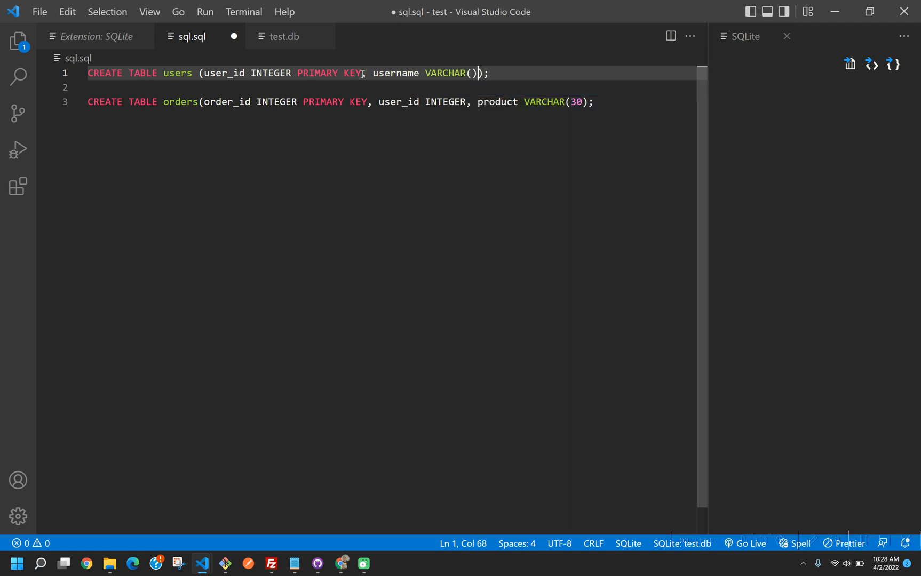
text(30)
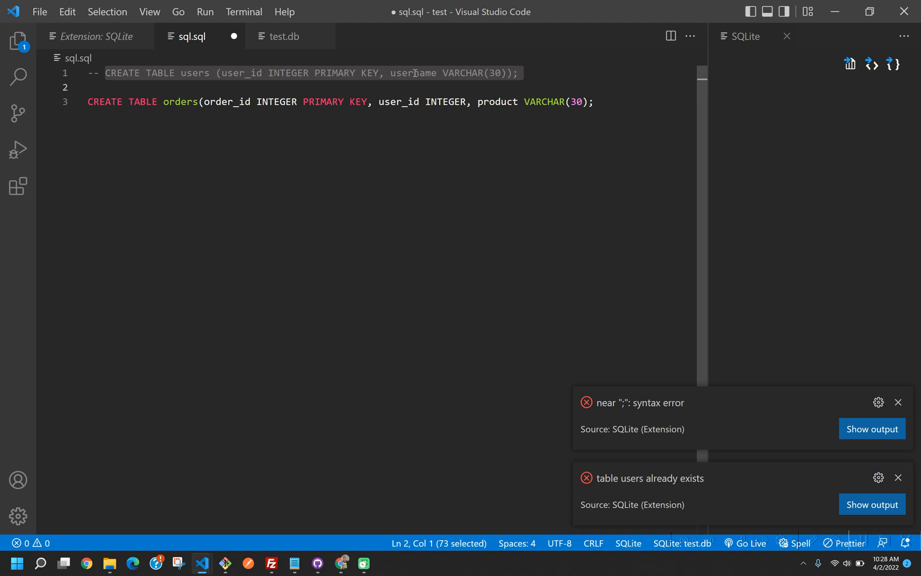
mouse_move(595, 101)
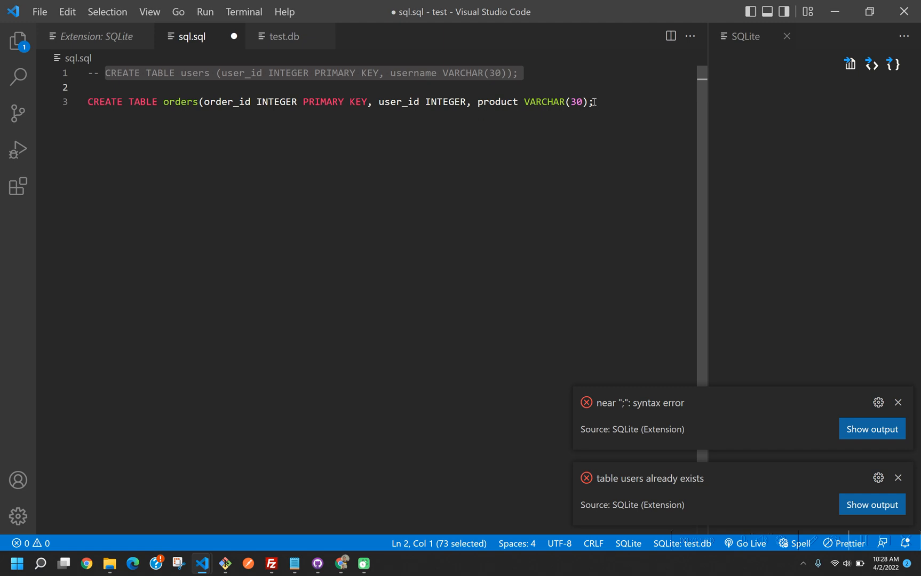
Run the orders CREATE TABLE statement with SQLite: Run Query, then comment it out
click(594, 101)
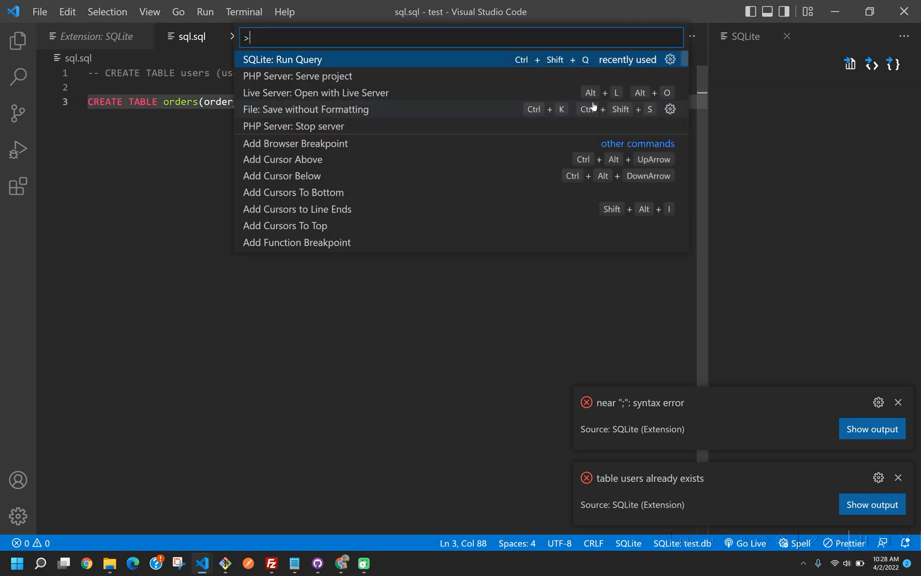
click(282, 58)
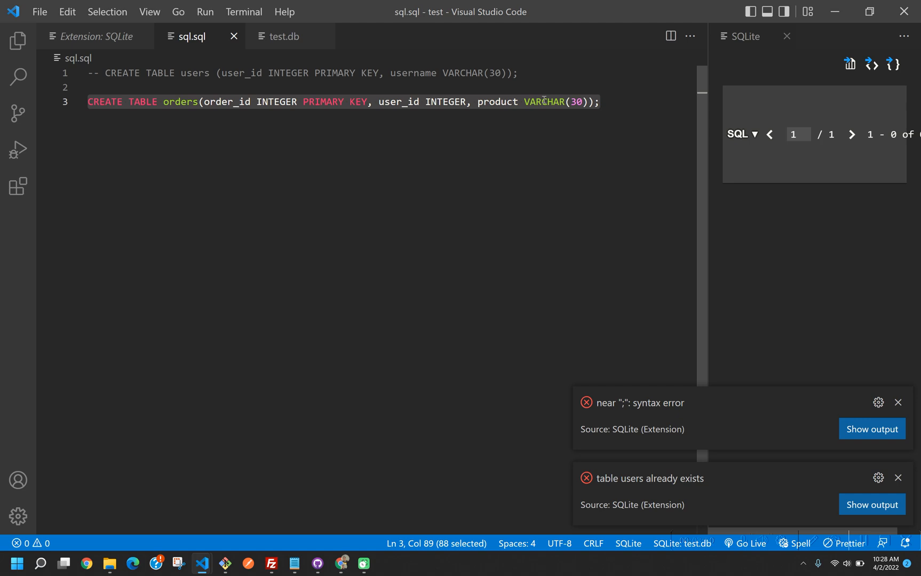
key(ctrl+/)
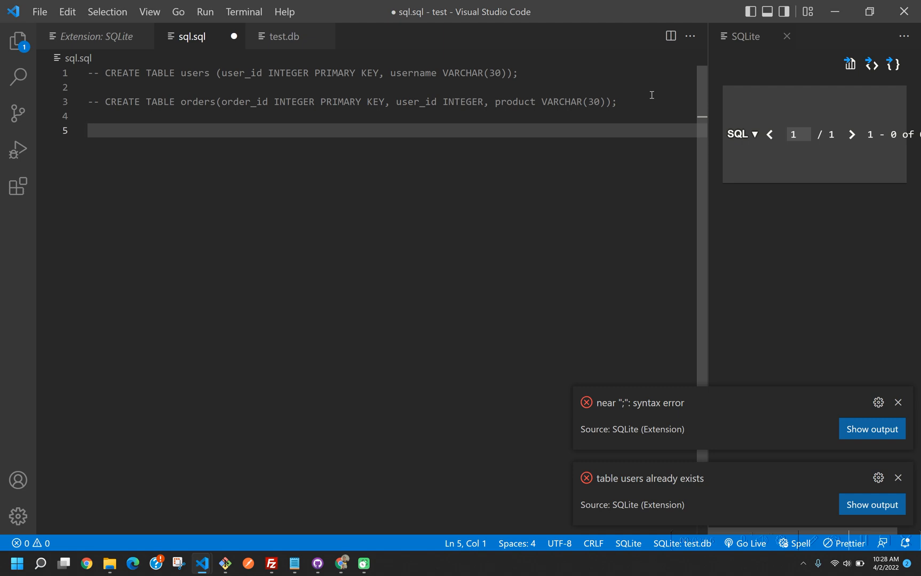
Write an INSERT INTO users(username) VALUES statement
text(INSERT INTO)
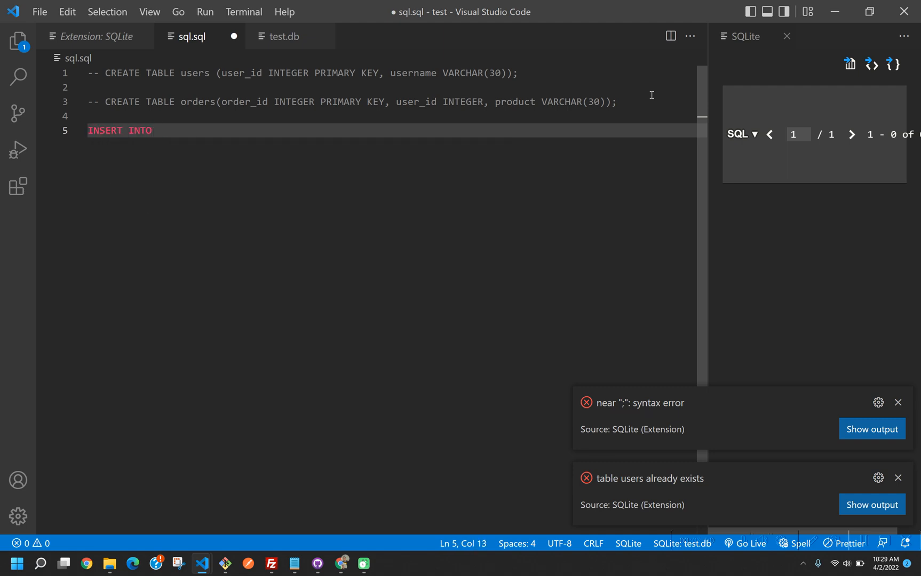
text(users()
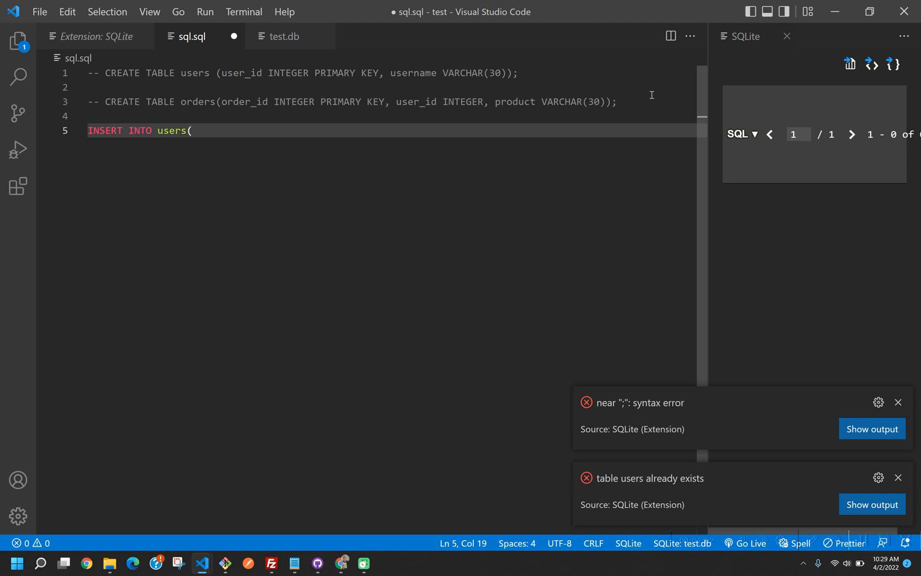
text(username) VALUES('Jack');)
text(SELECT * from users;)
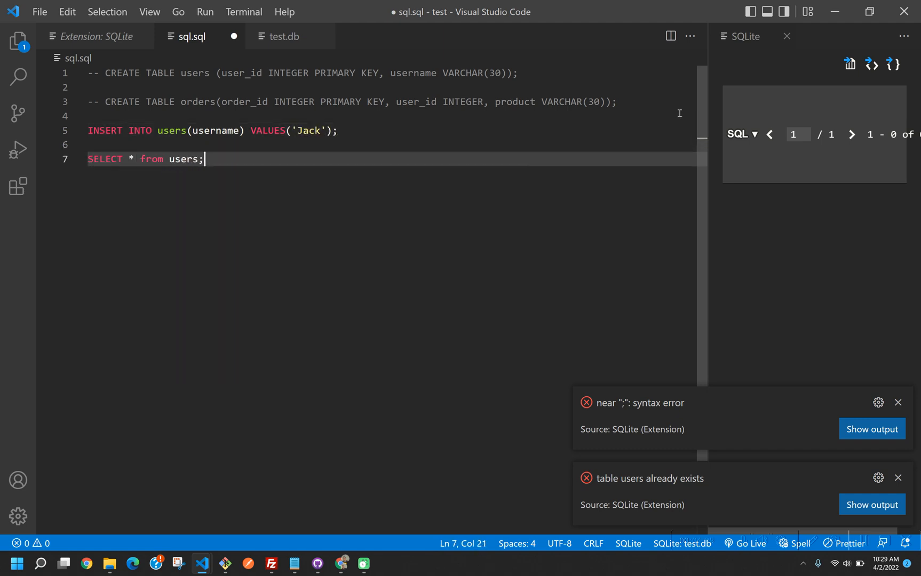
Change the inserted name to Cam and then Stacy to add the new users
click(871, 65)
text(oe)
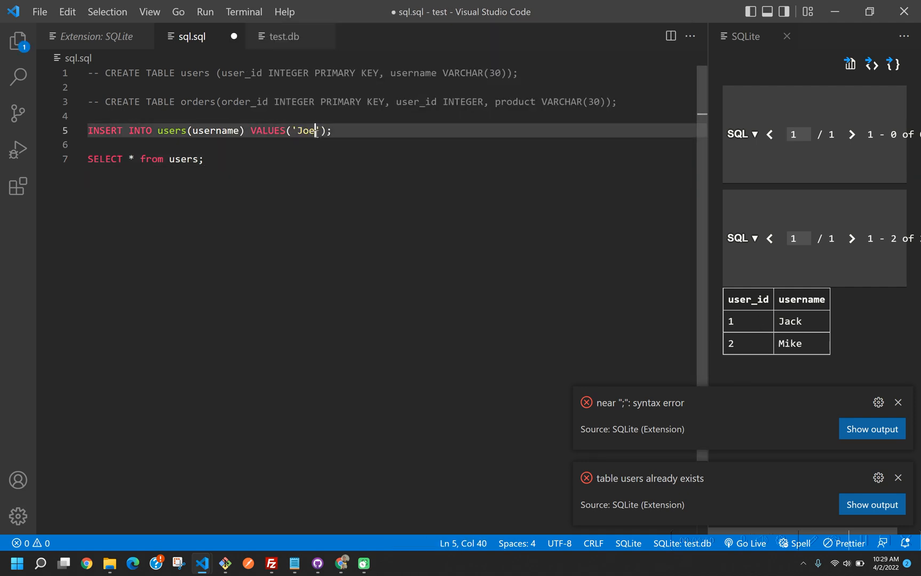
text(Cam)
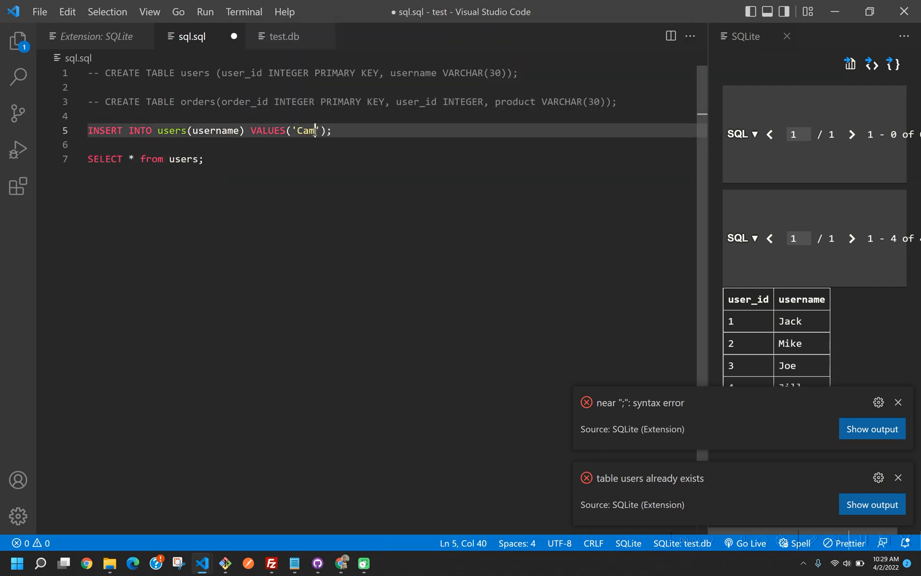
text(Sta)
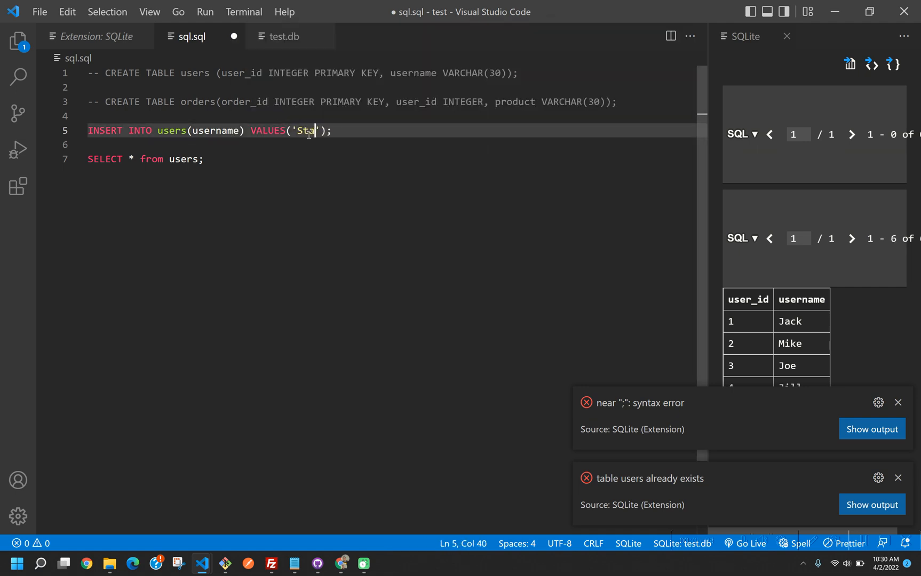
text(cy)
text(INSERT INTO orders(user_id) VALUES();)
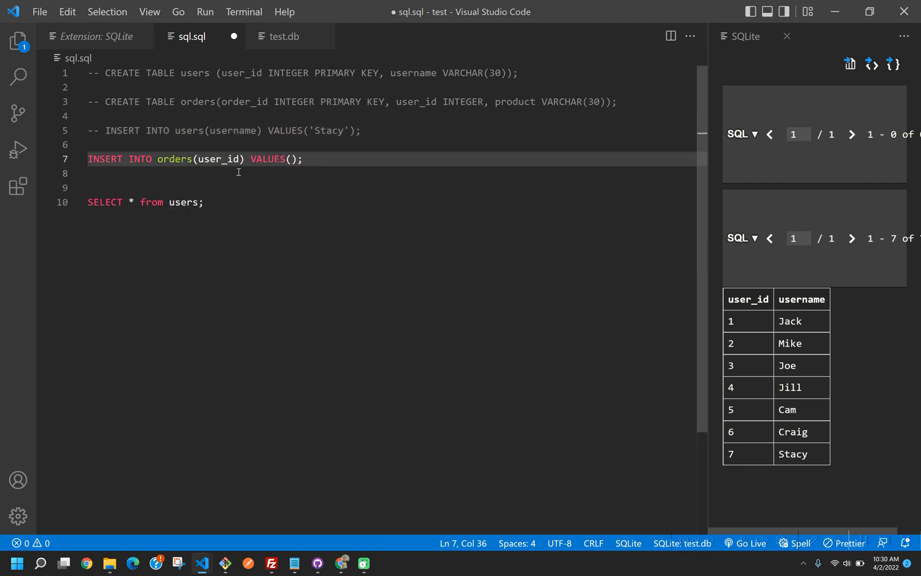
Insert orders(user_id, product) rows such as nails and cucumber for user ids 4, 6 and 3
text(,product)
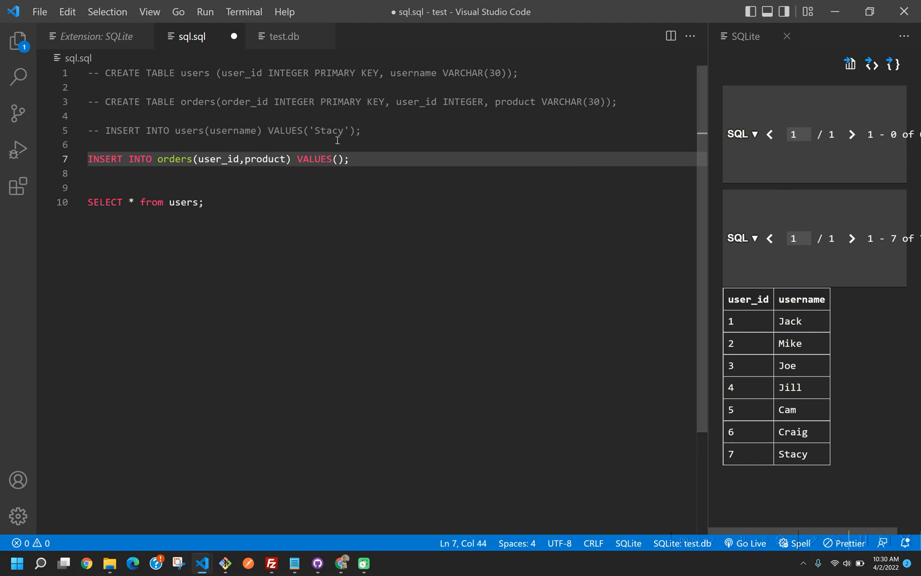
text(4, ')
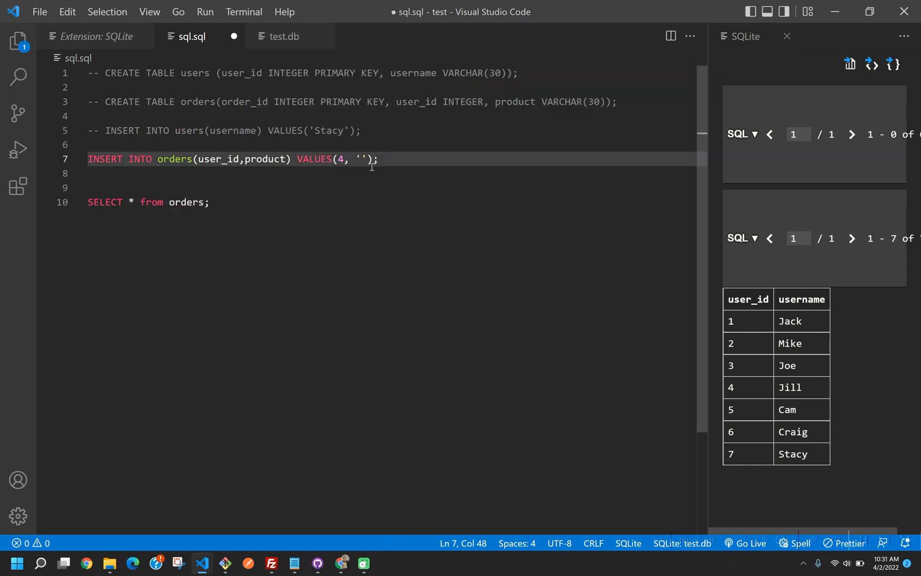
text(nails)
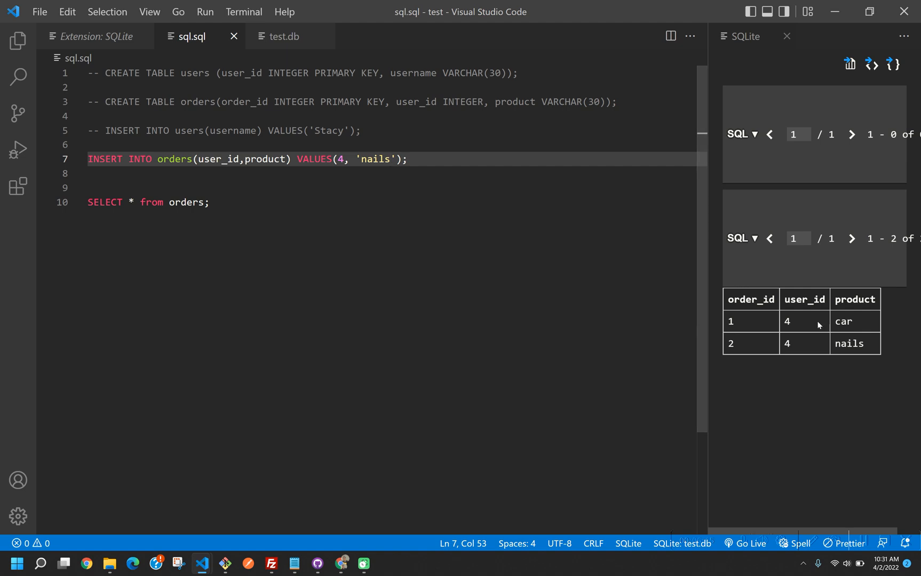
text(cucumber)
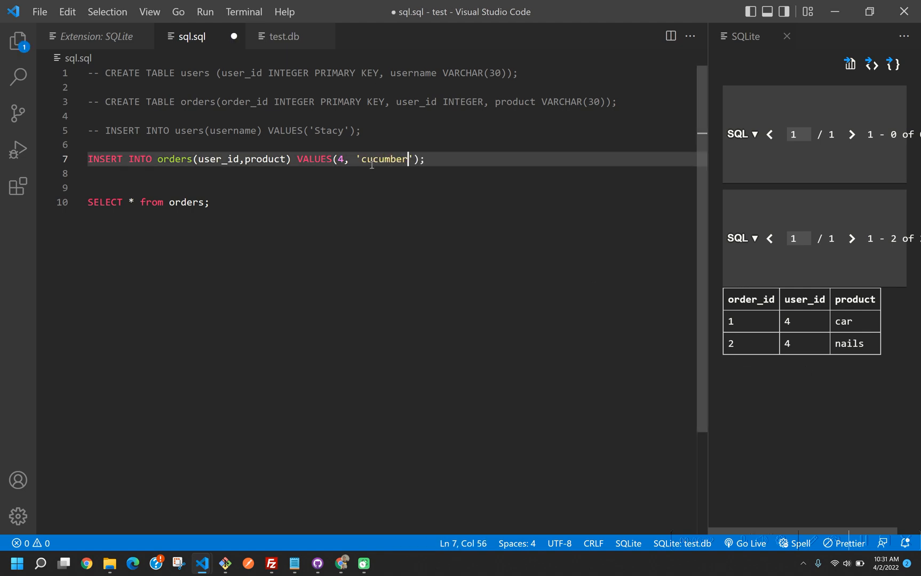
click(847, 65)
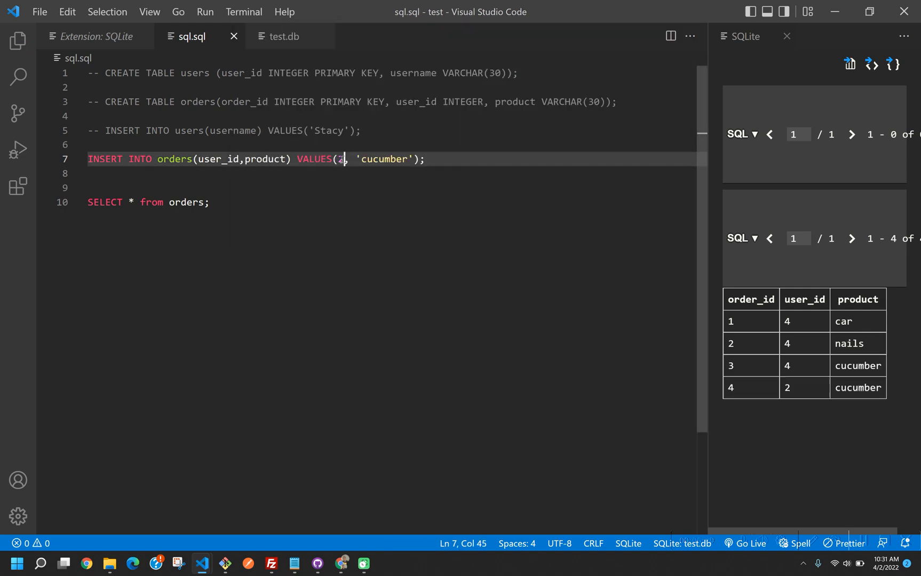
text(6)
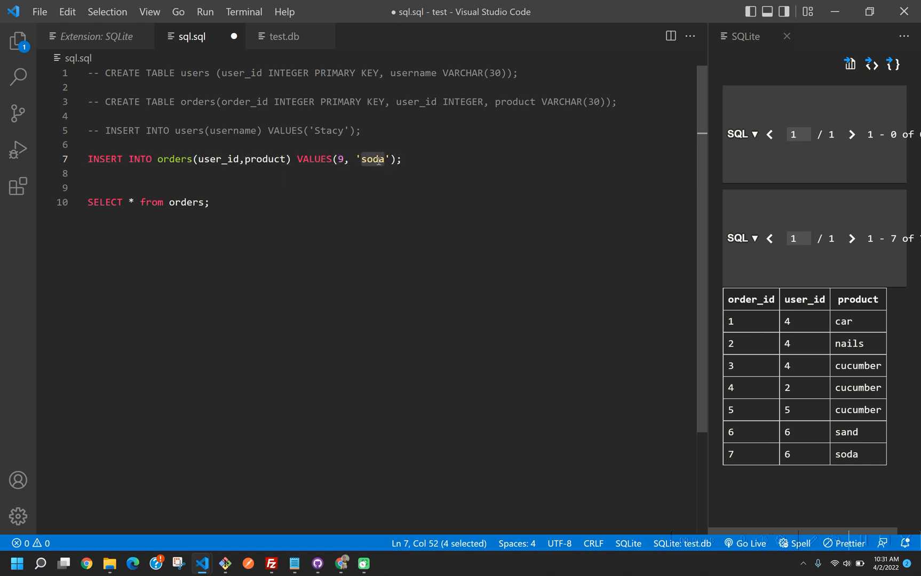
text(3)
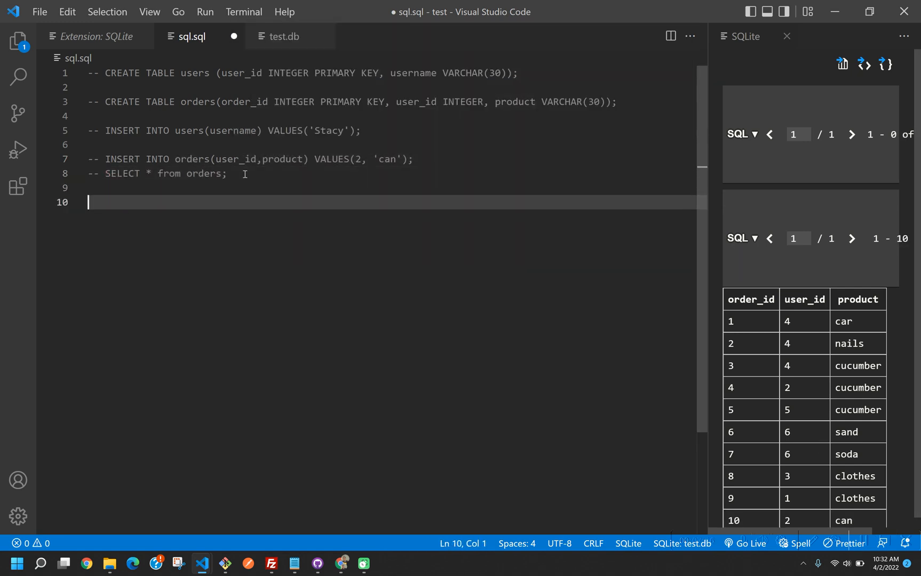
Write SELECT * FROM orders INNER JOIN users ON the id columns and run it
text(SELECT *)
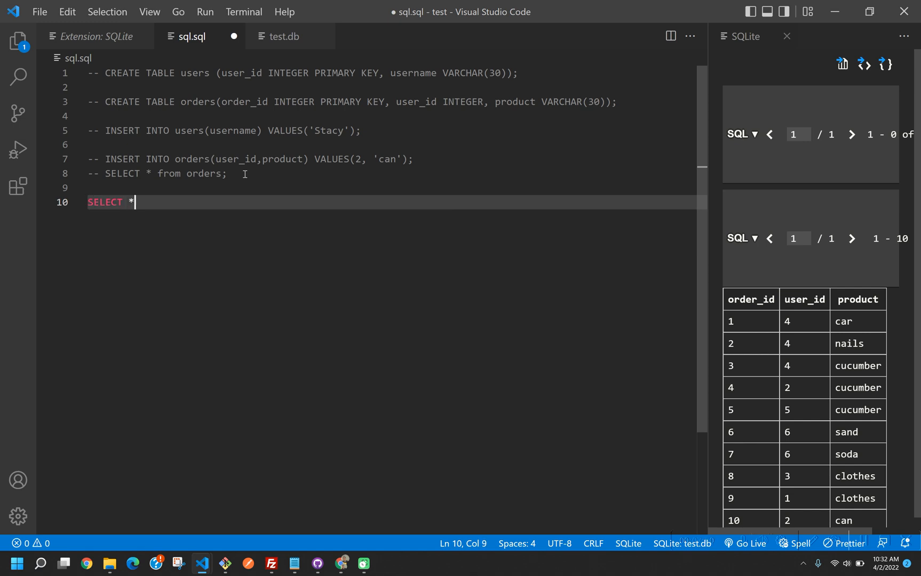
text(FROM)
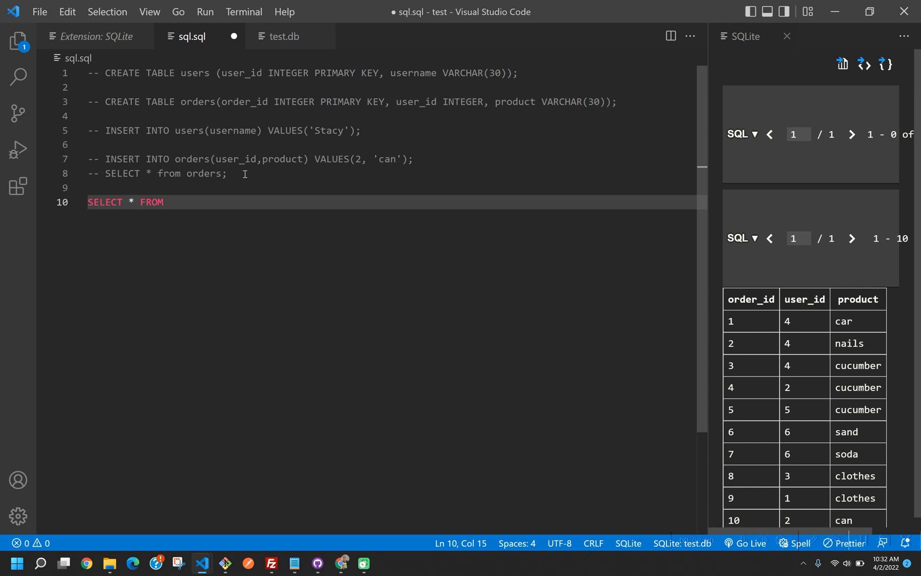
text(orders)
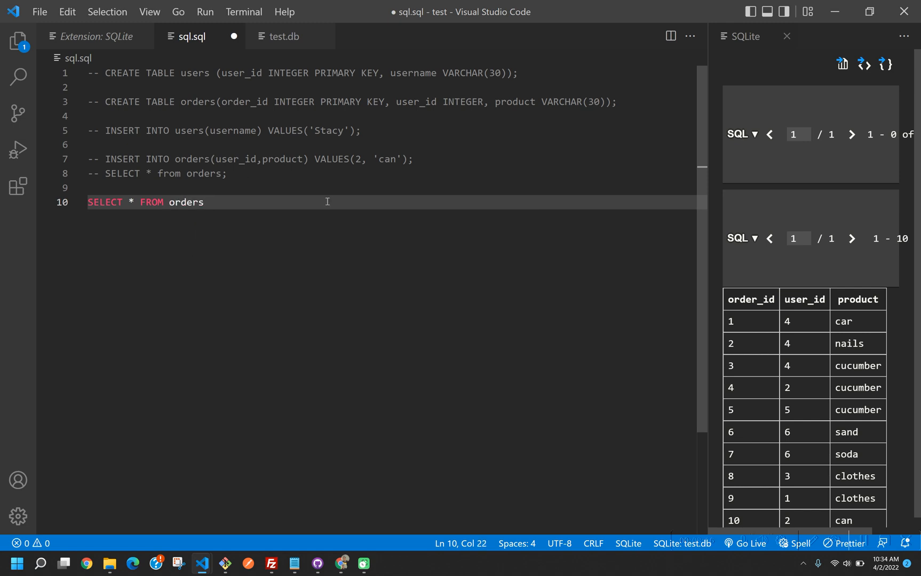
text(INNER JOIN)
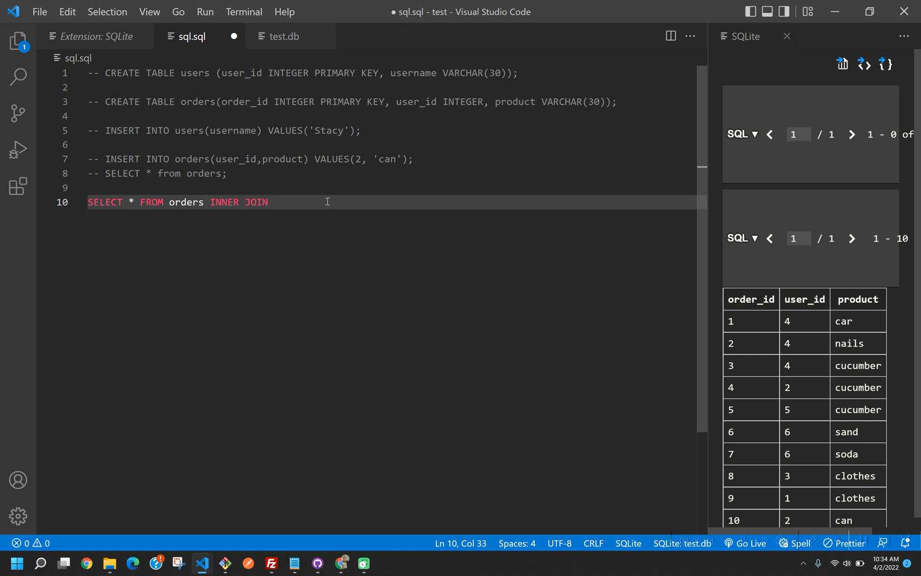
text(users)
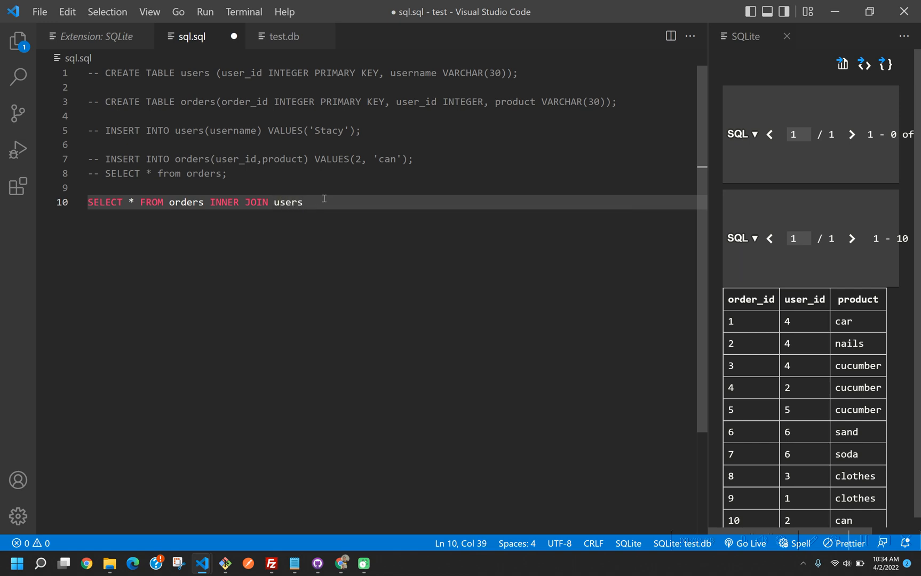
text(ON or)
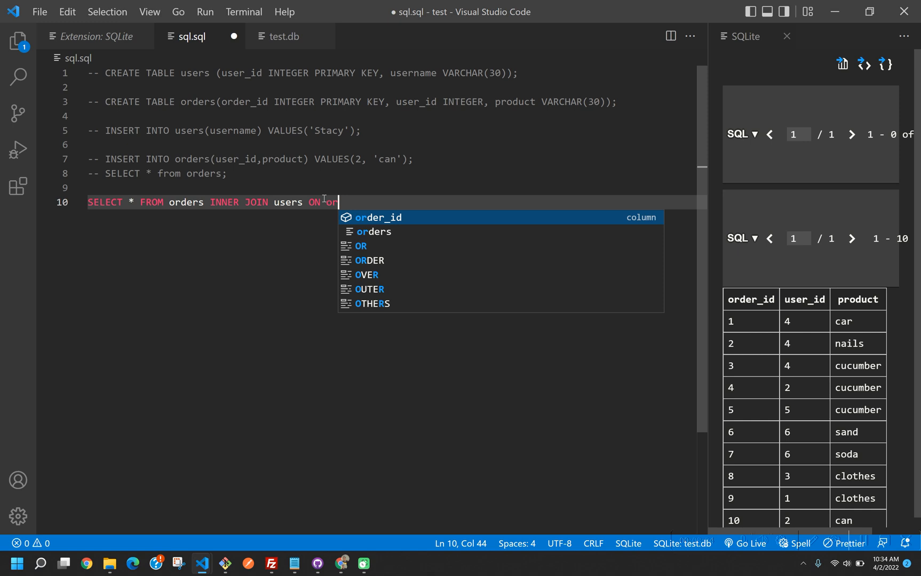
text(orders.cus)
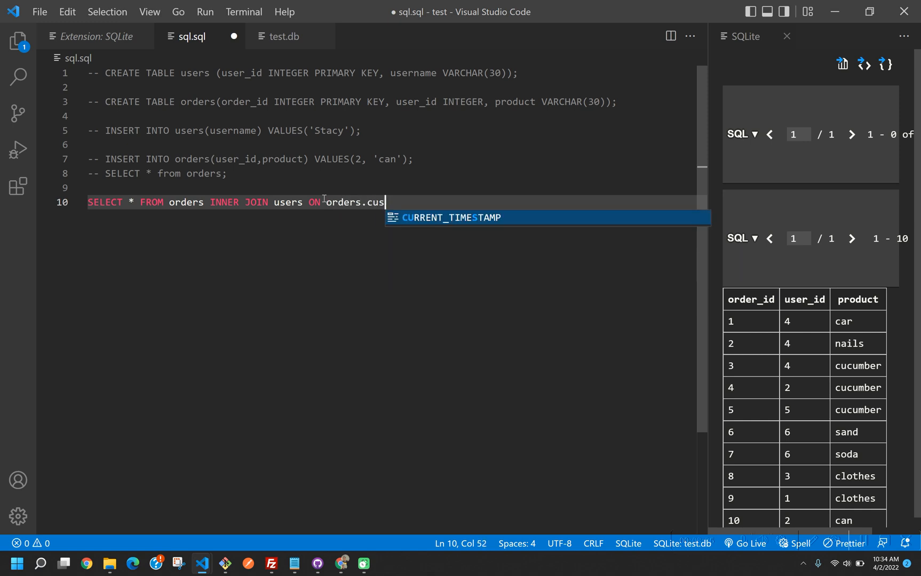
text(tomer_id)
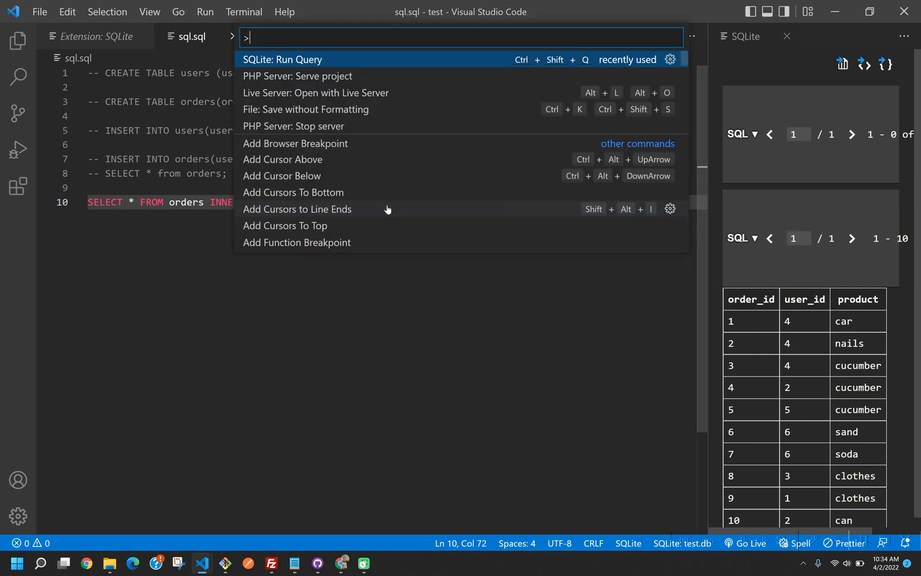
click(282, 59)
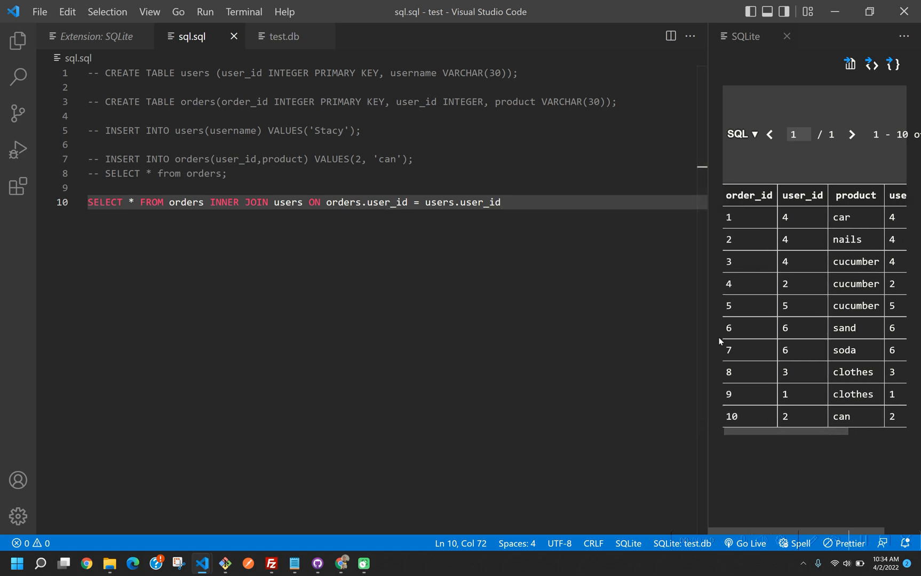
mouse_move(706, 324)
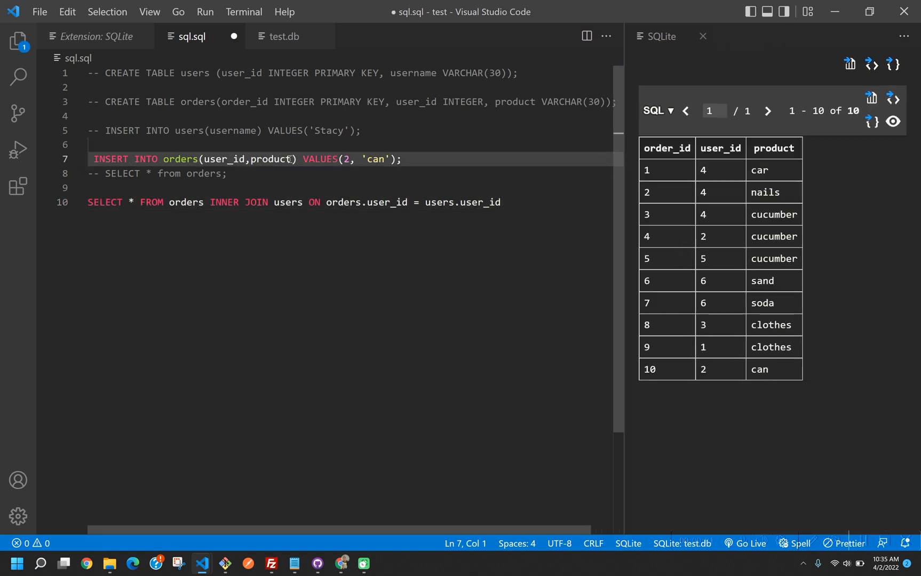
Change the order insert to user id 9 and run it via the Command Palette
key(Backspace)
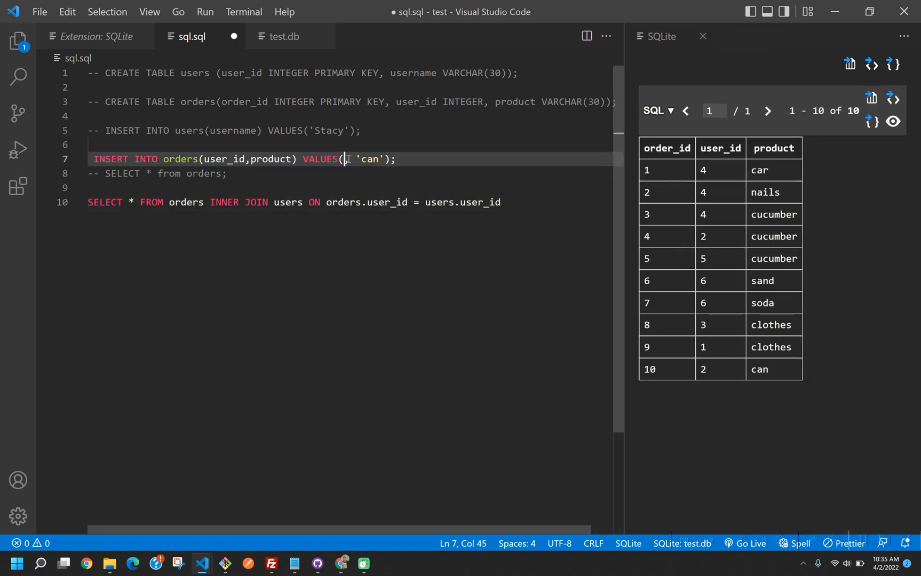
text(9)
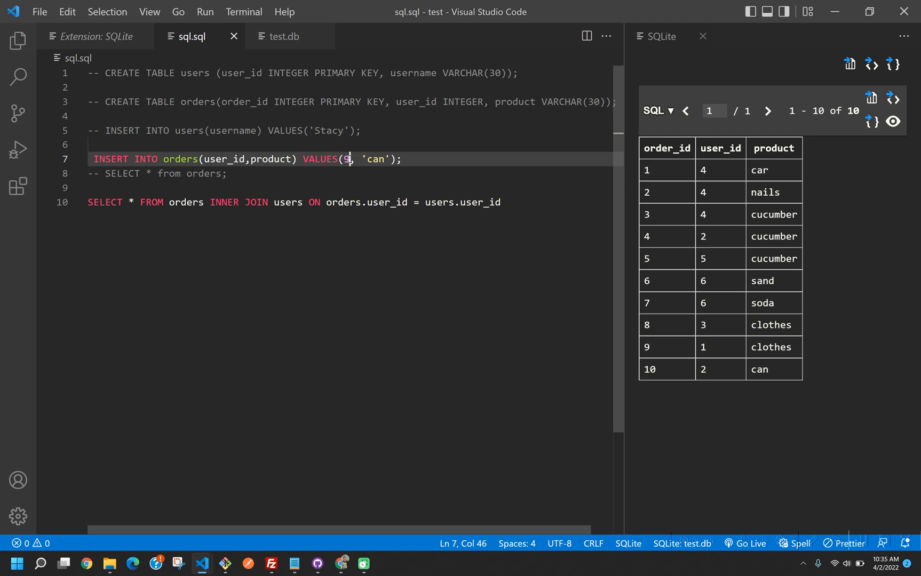
key(ctrl+shift+p)
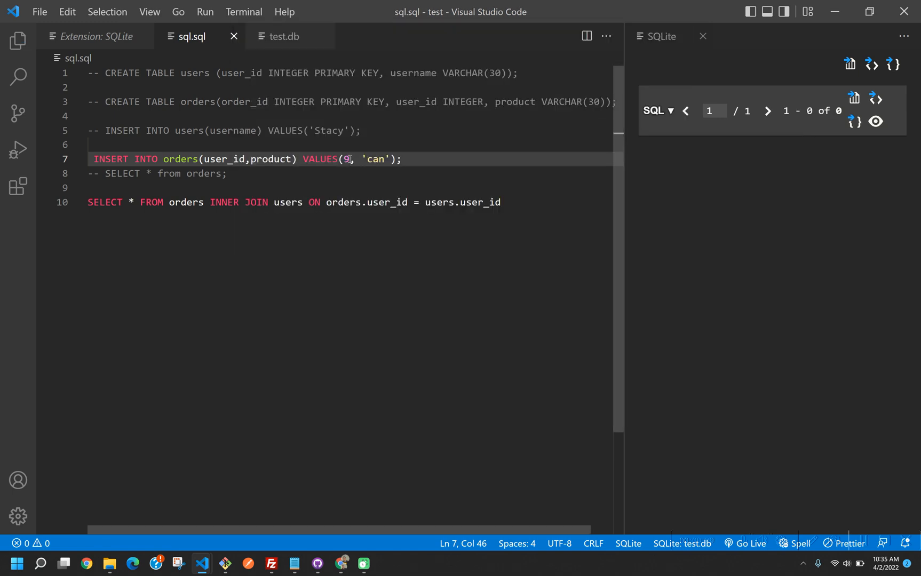
Toggle comments on the query lines and re-run the INNER JOIN to list all ten orders
double_click(271, 159)
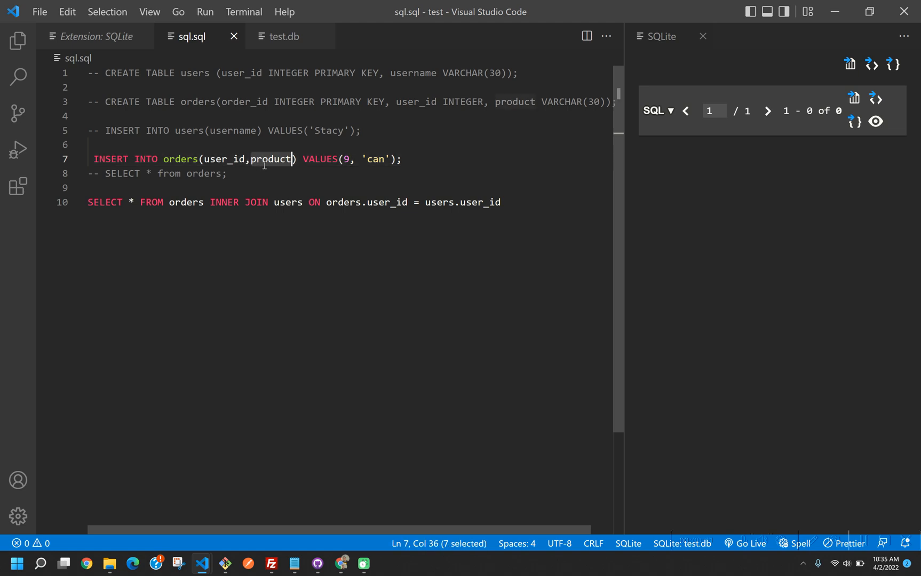
key(ctrl+/)
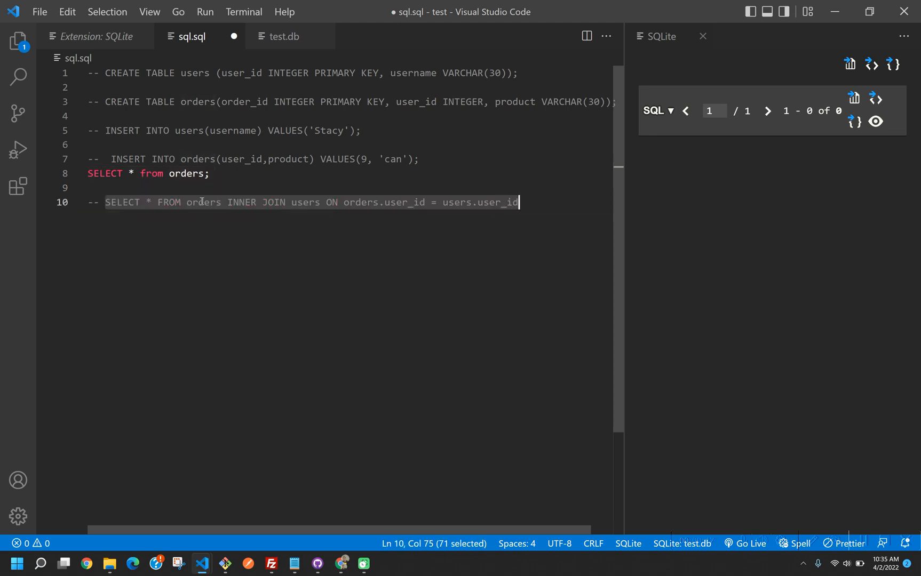
key(ctrl+shift+p)
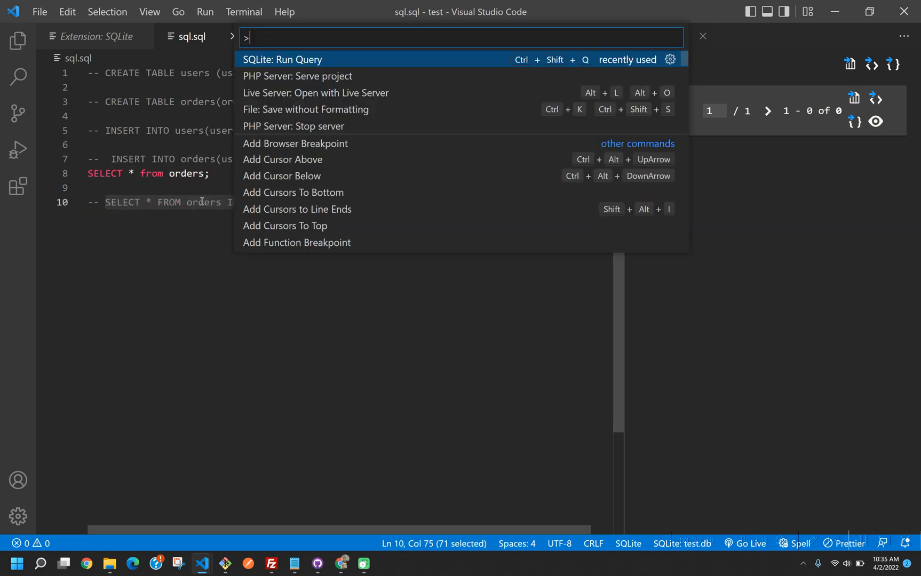
click(282, 60)
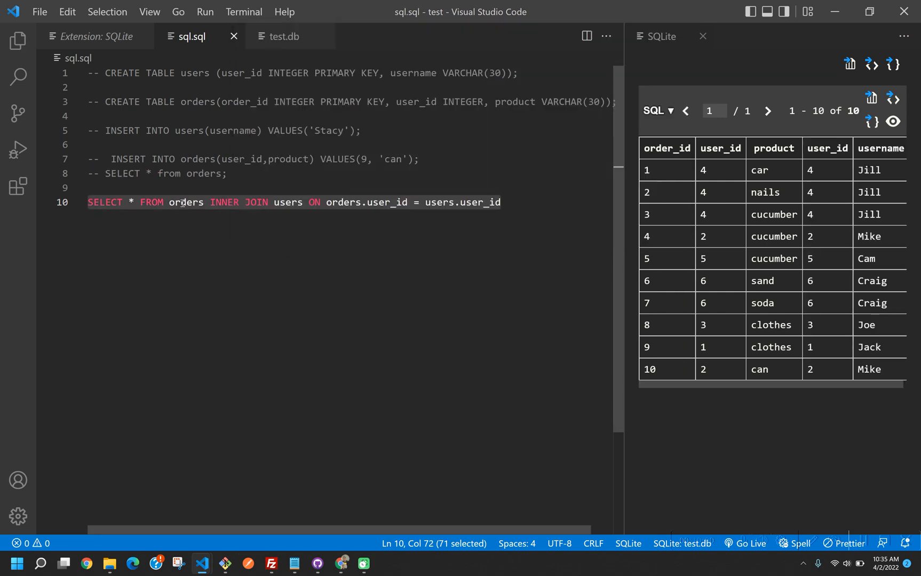
mouse_move(344, 212)
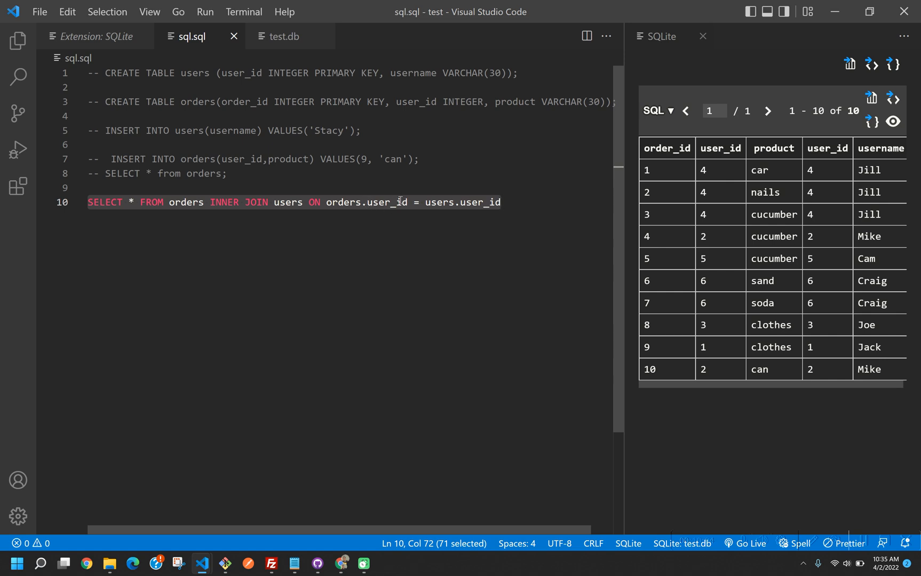
mouse_move(429, 207)
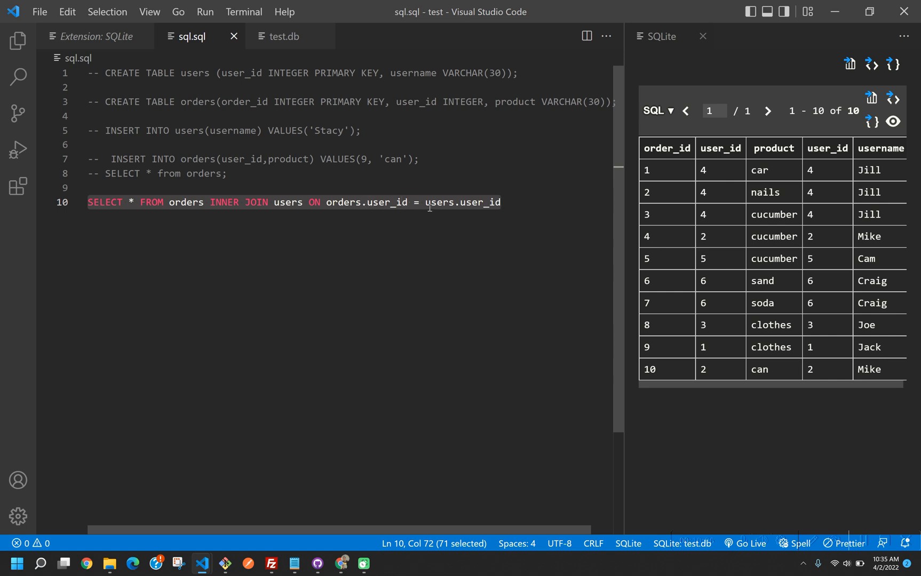
mouse_move(515, 211)
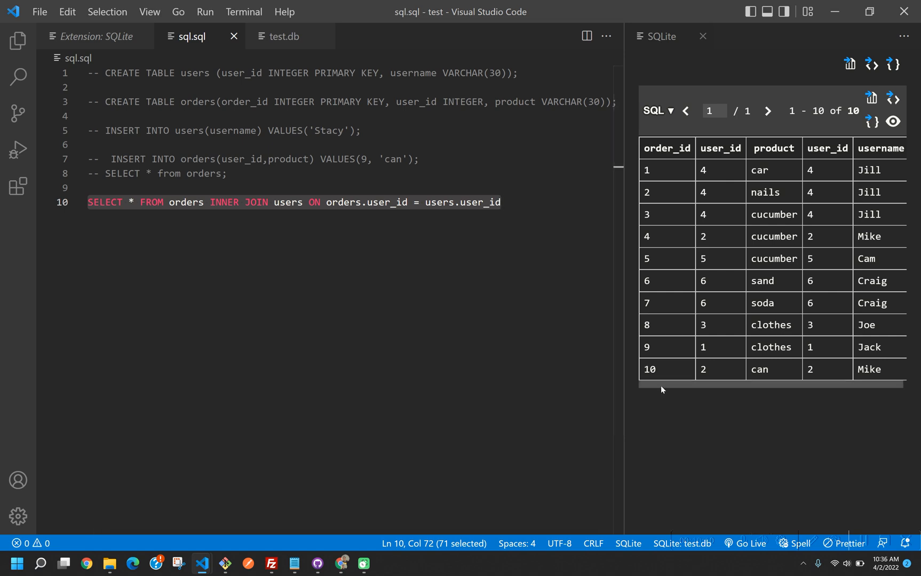
Append AND orders.product = 'cucumber'; to the join's ON clause and run it
click(504, 202)
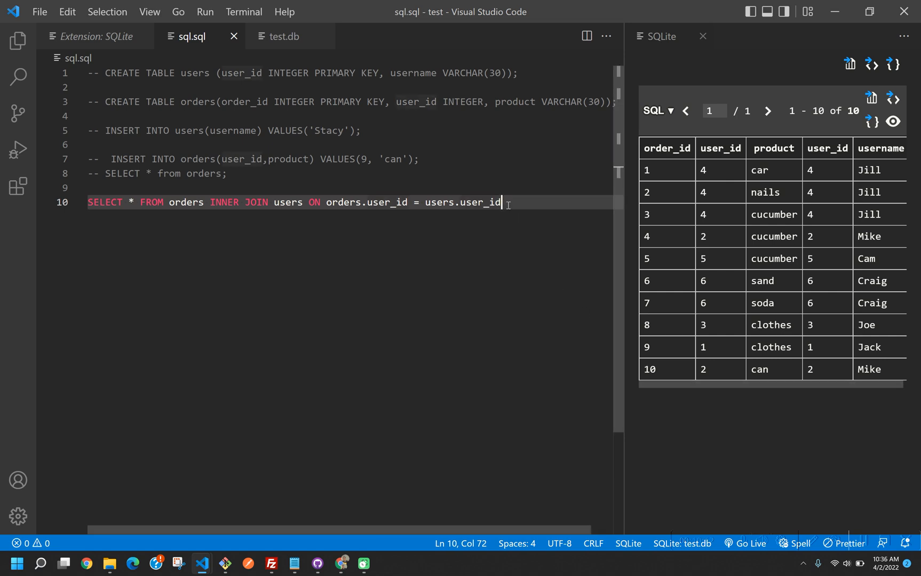
text(AND)
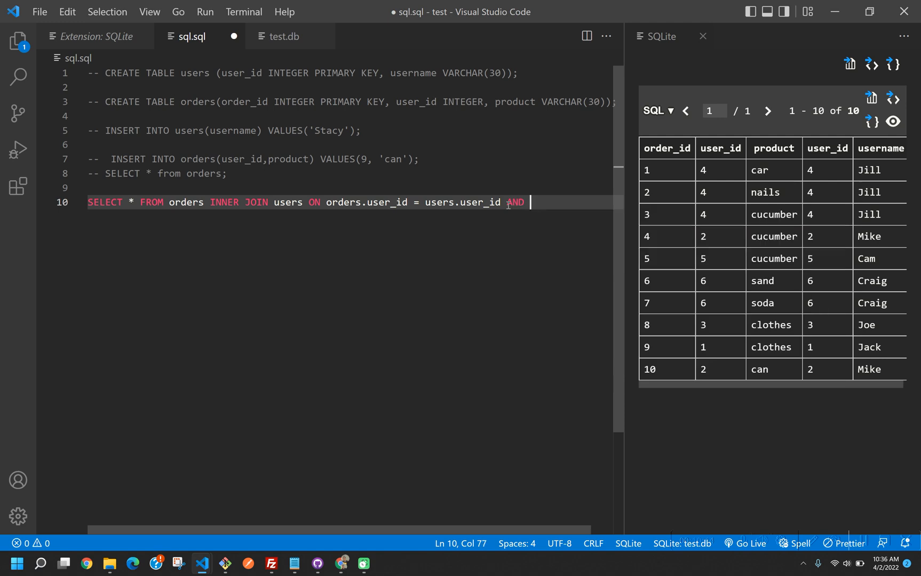
text(product =)
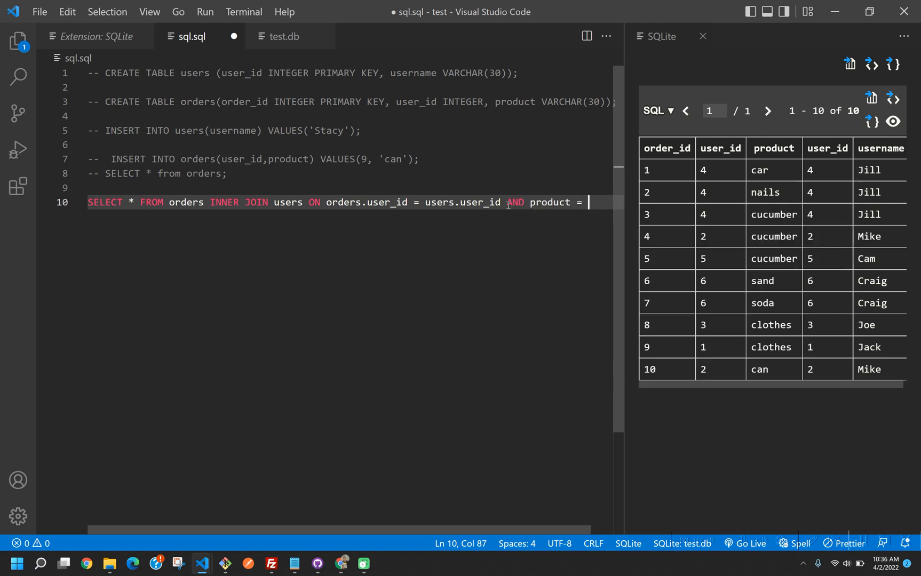
text('ca)
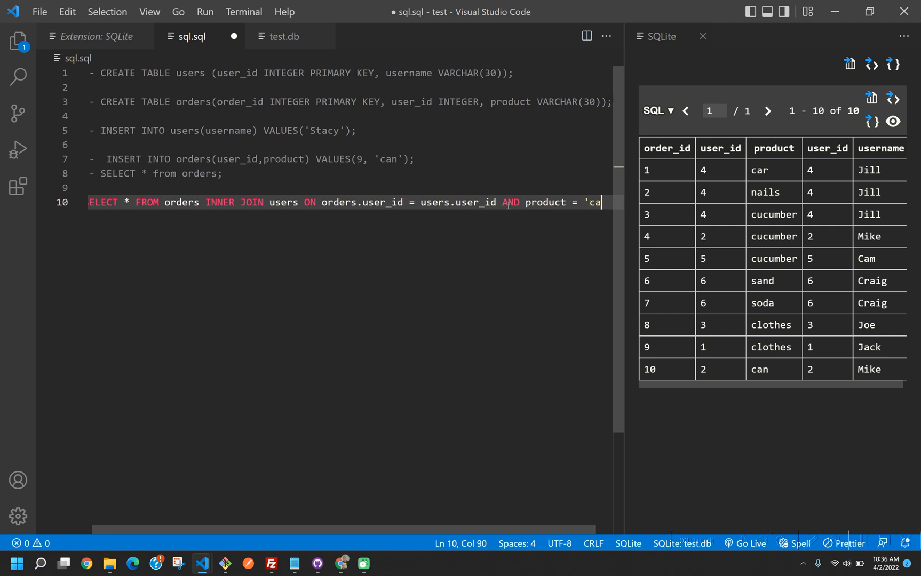
key(Backspace)
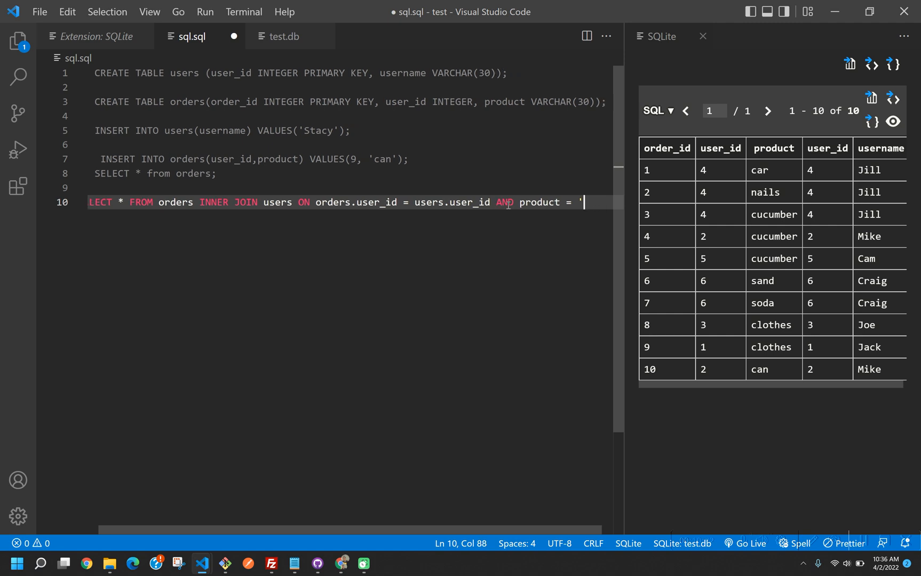
text(cucumber)
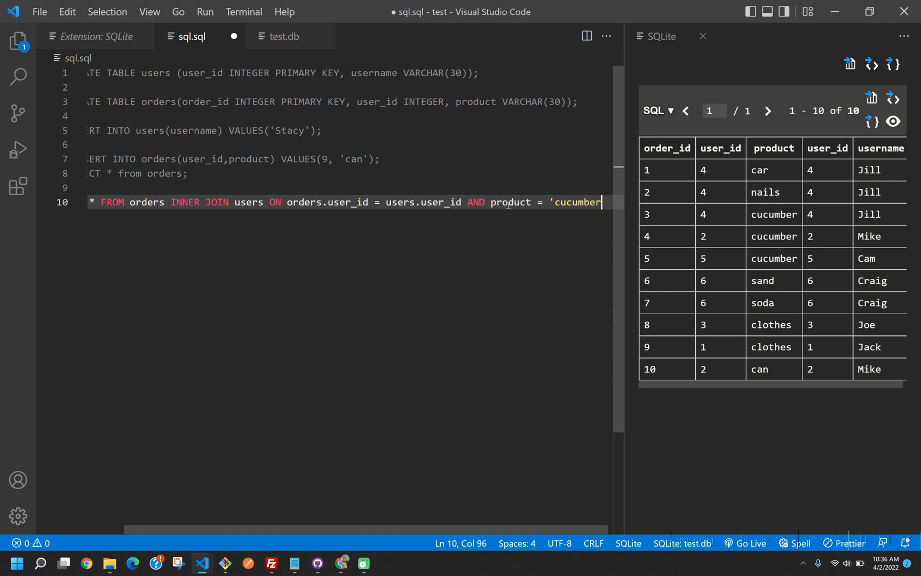
text(')
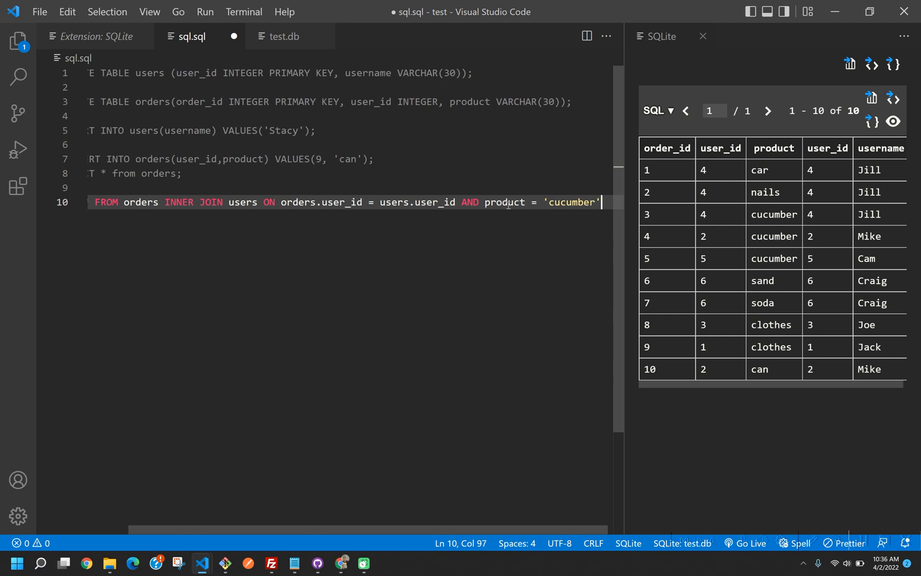
text(;)
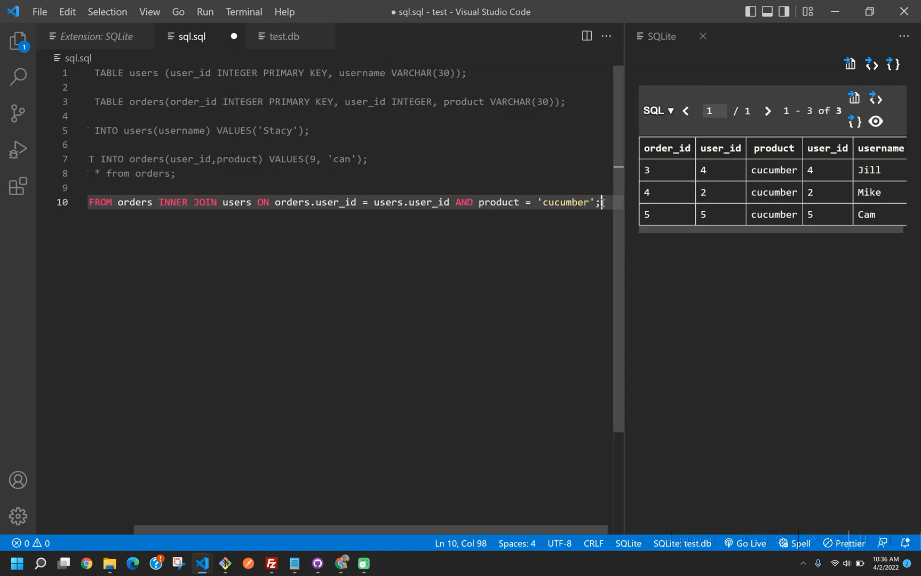
mouse_move(696, 229)
text(orders.)
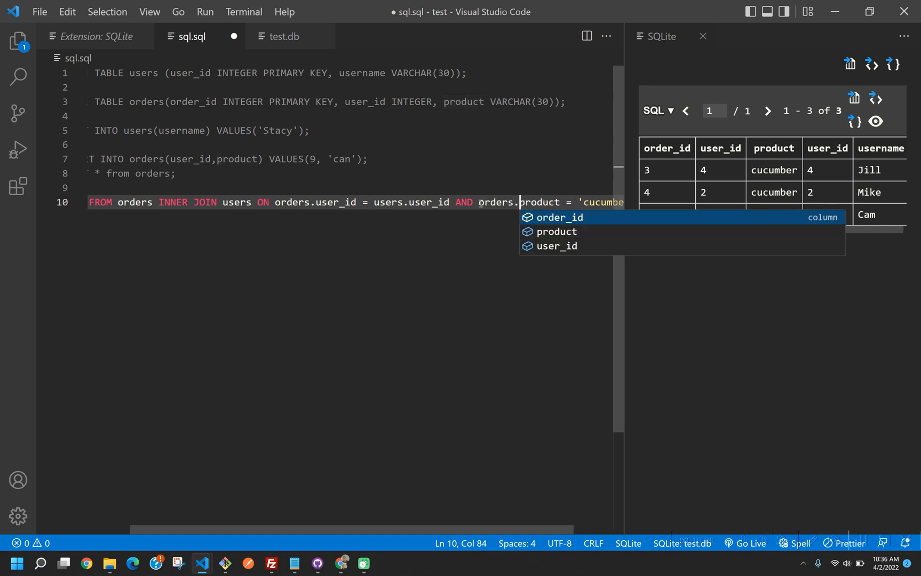
key(Escape)
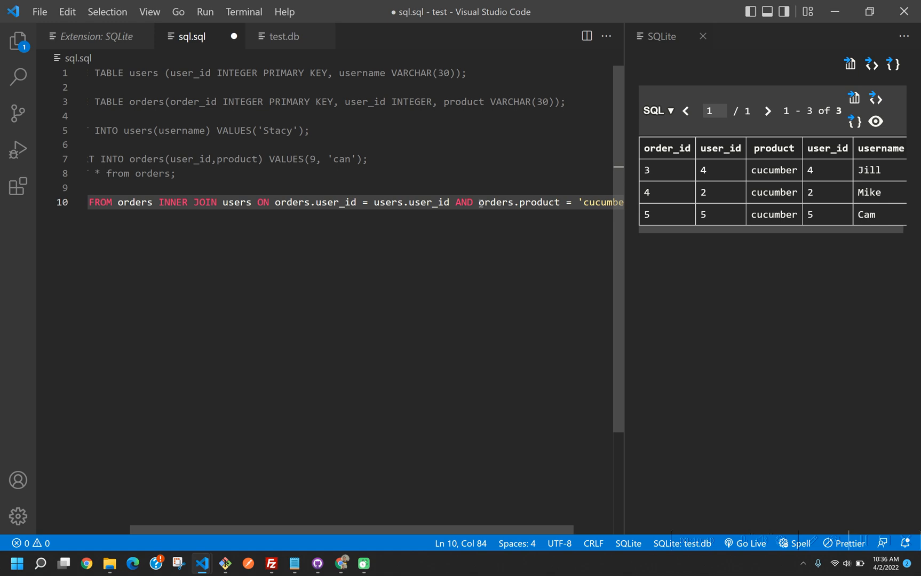
scroll(left, 3)
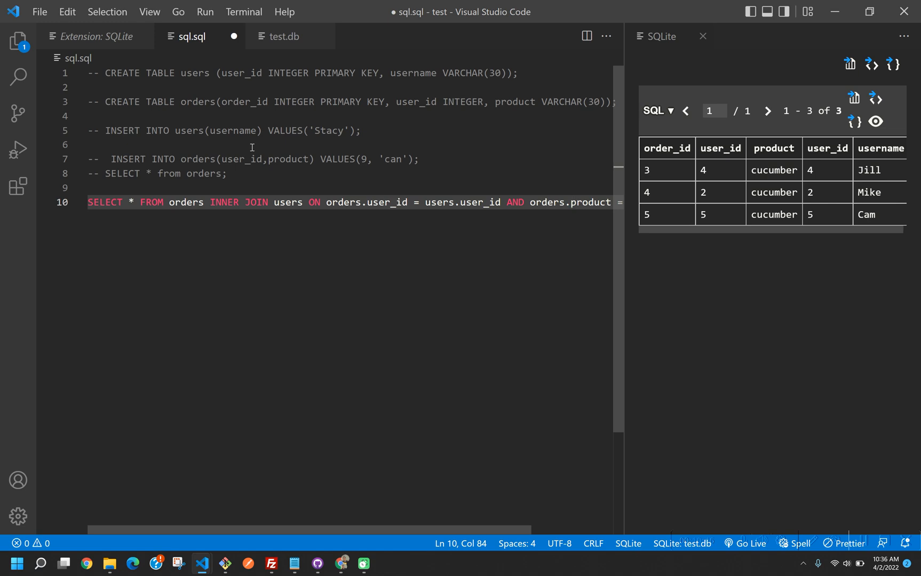
mouse_move(500, 201)
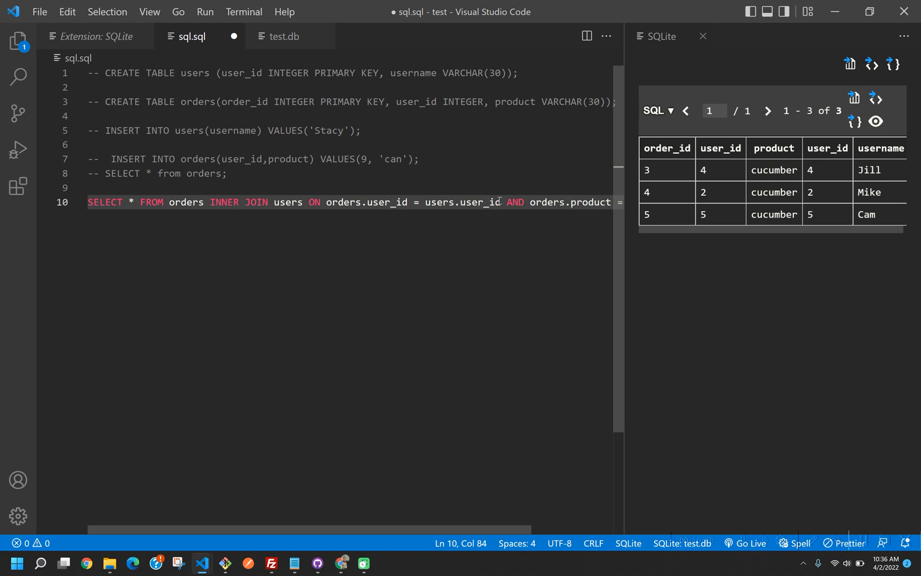
Select only users.username and order_id in the cucumber join, returning Jill 3, Mike 4, Cam 5
key(Enter)
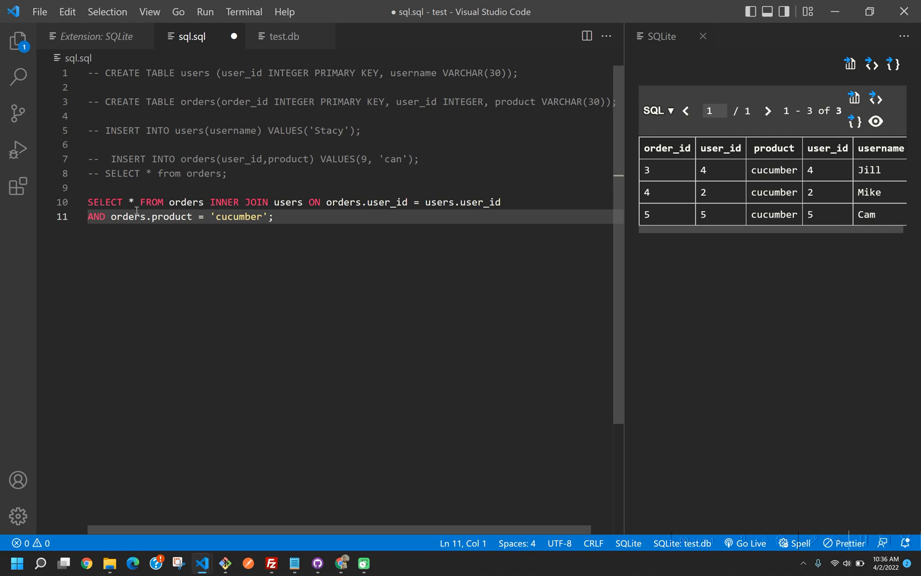
key(Backspace)
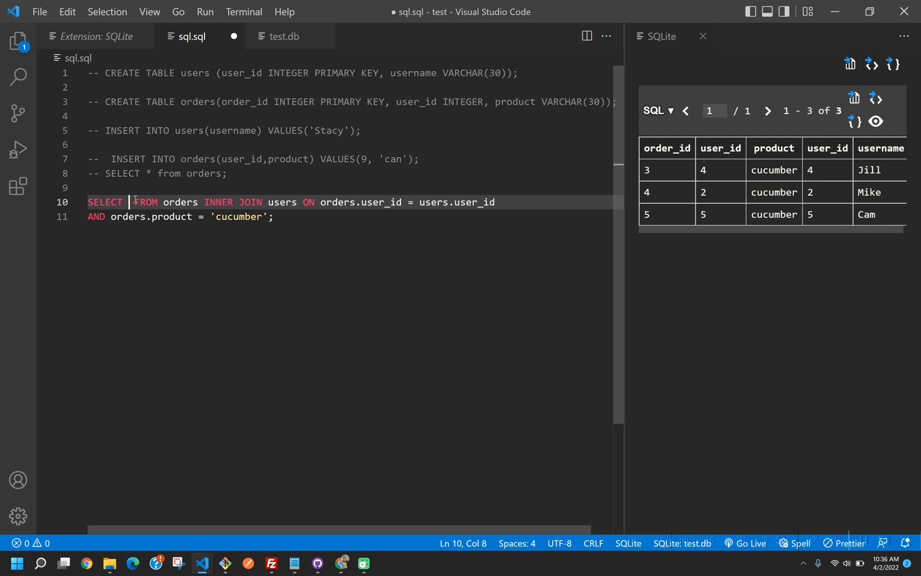
text(users.username)
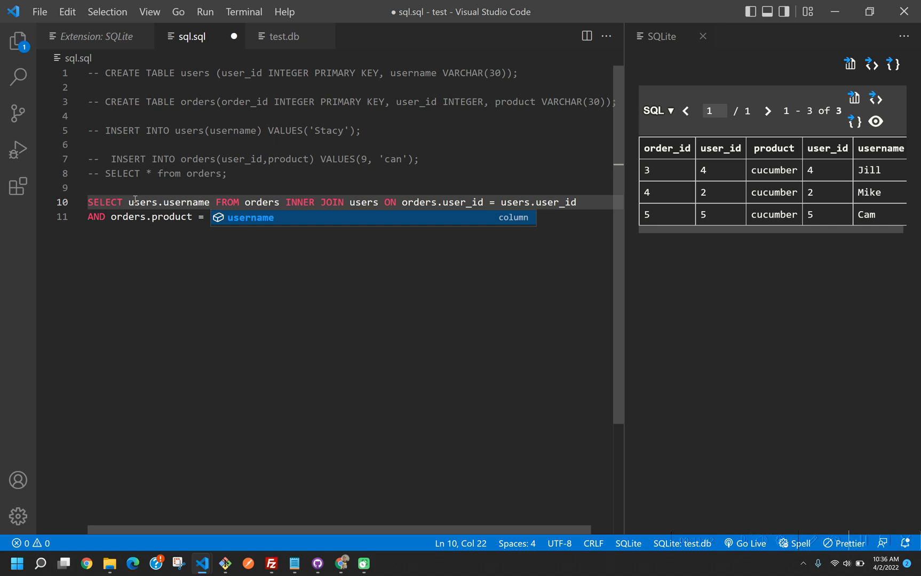
key(ctrl+s)
text(, )
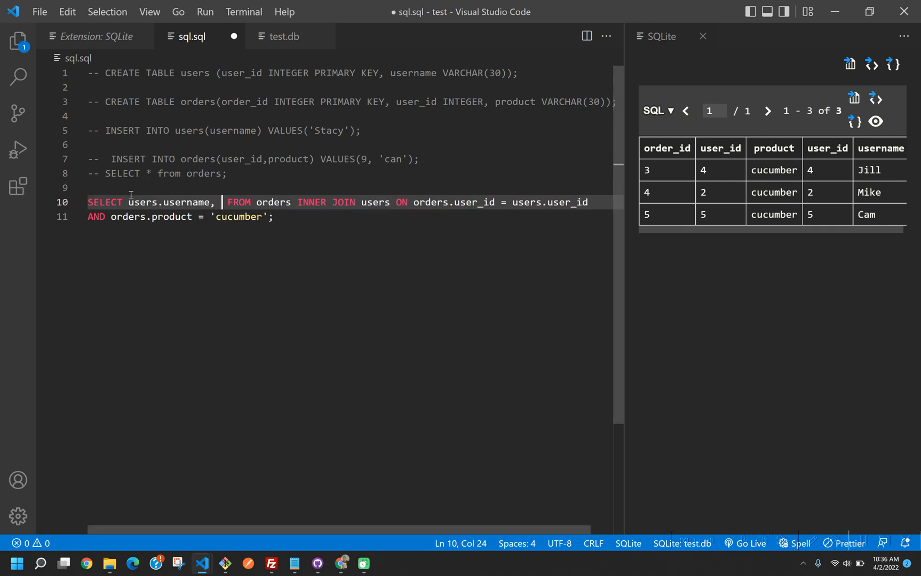
text(order_id)
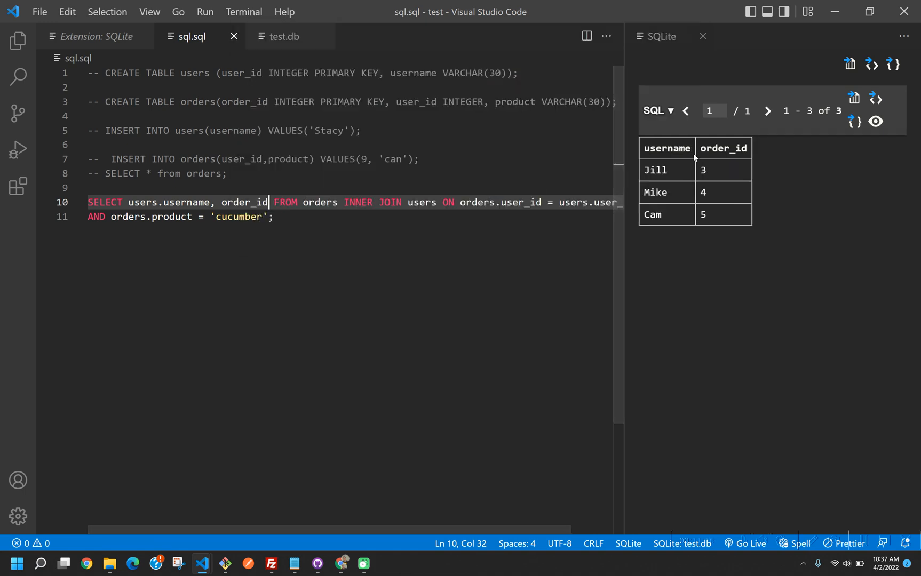
mouse_move(692, 214)
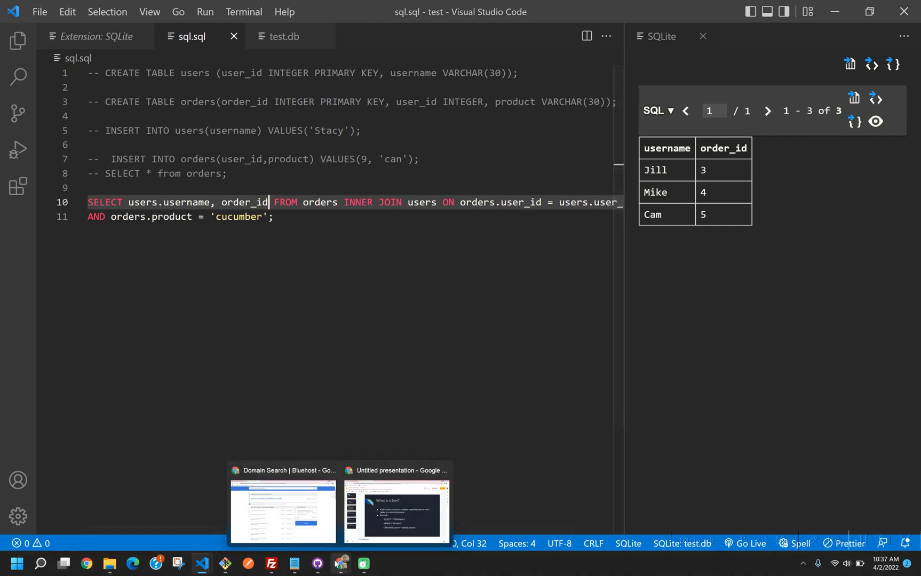
Switch to an unfiltered LEFT JOIN and run it, listing eleven orders with order 11 NULL
text(LEFT)
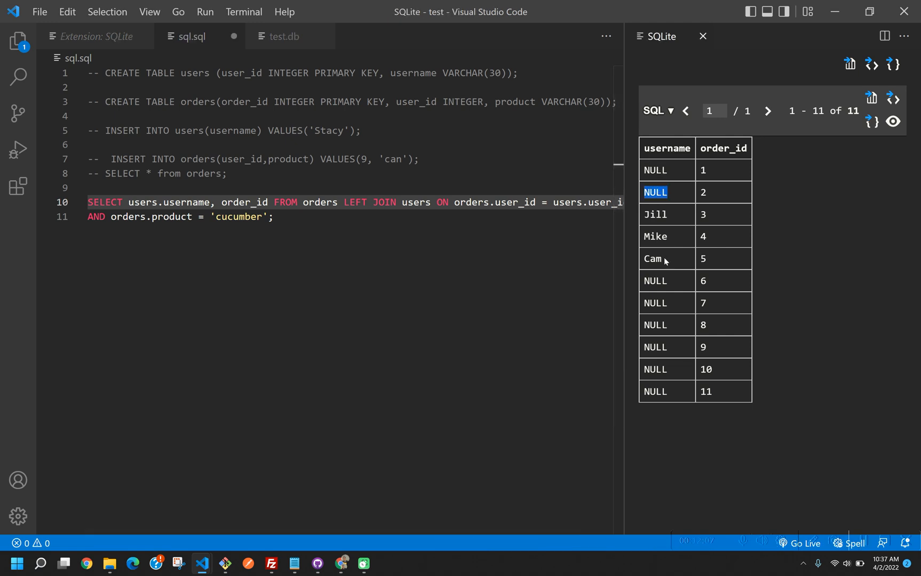
click(655, 280)
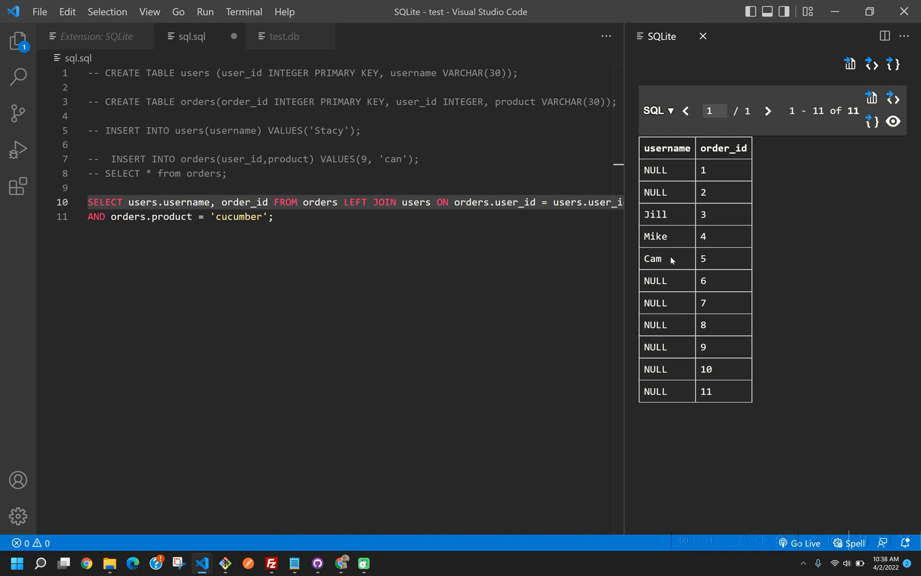
mouse_move(665, 254)
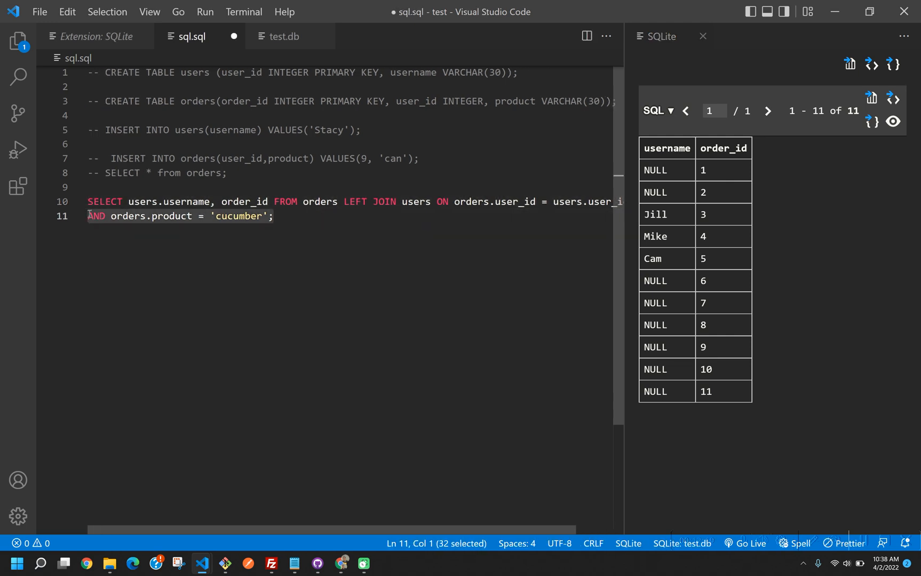
key(ctrl+shift+p)
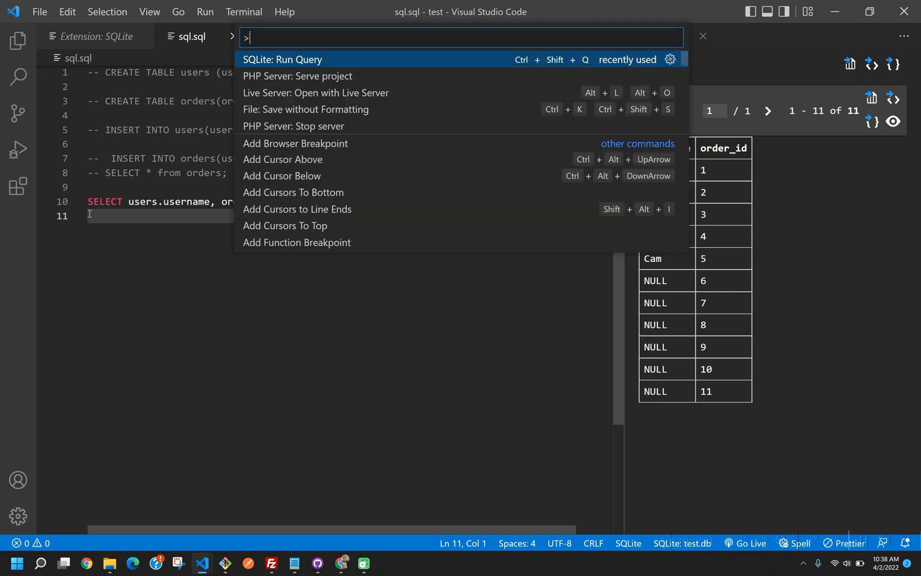
click(281, 59)
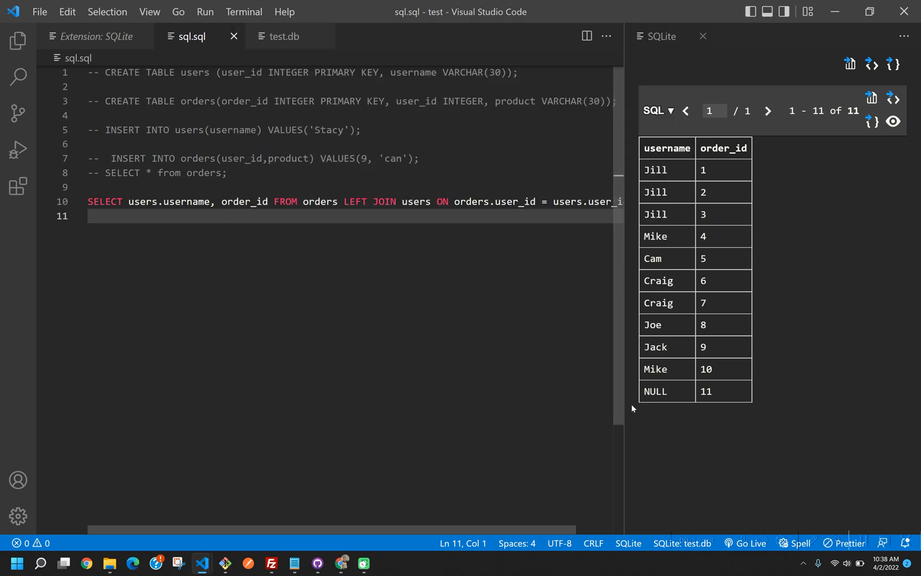
mouse_move(568, 333)
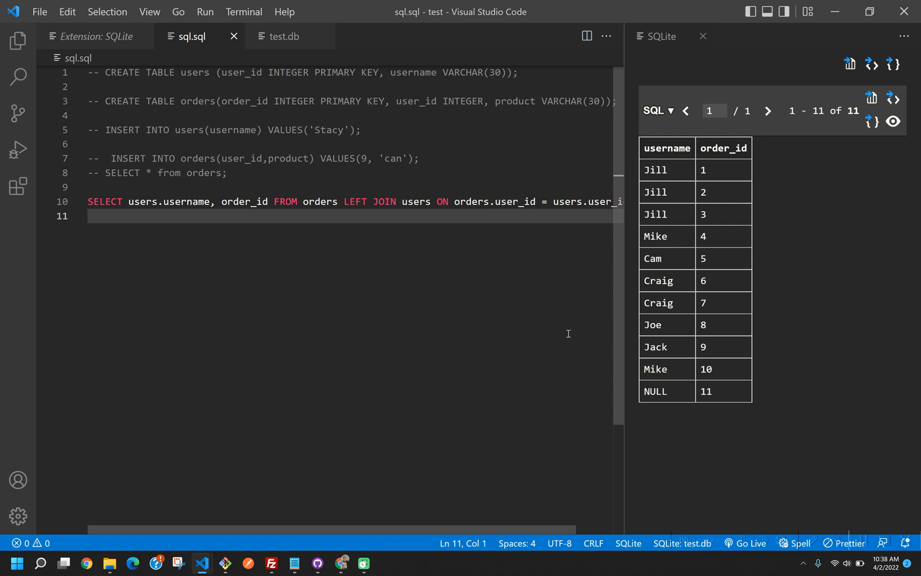
mouse_move(419, 193)
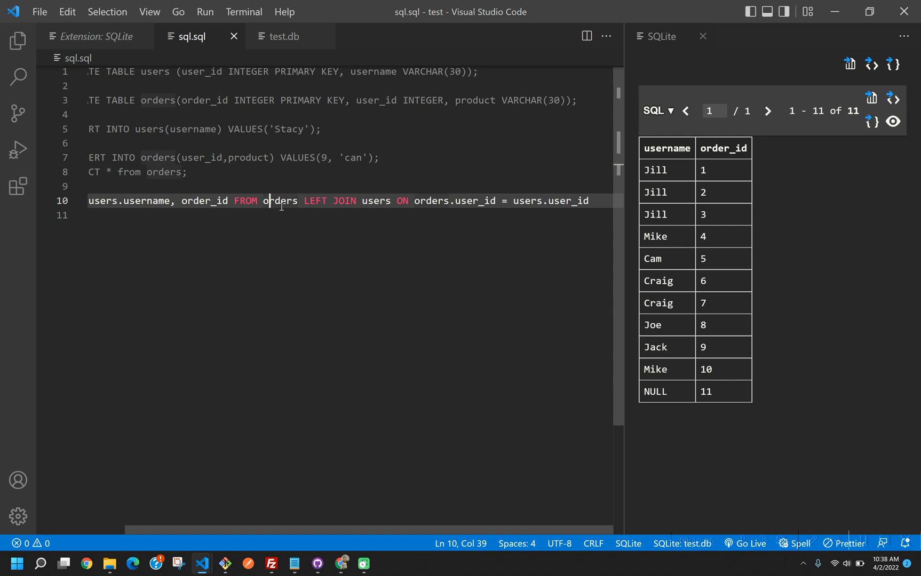
Swap to FROM users LEFT JOIN orders so Stacy appears with a NULL order_id
text(ur)
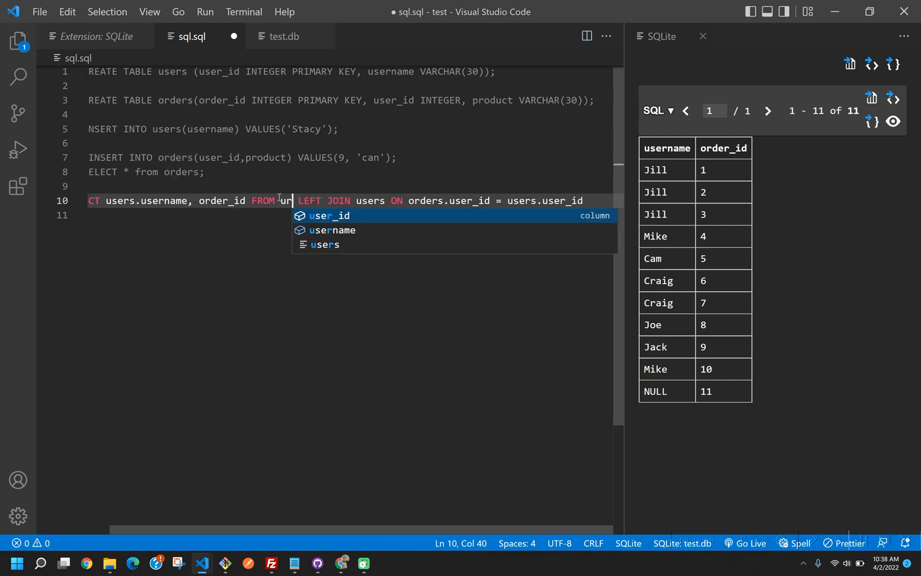
text(ers)
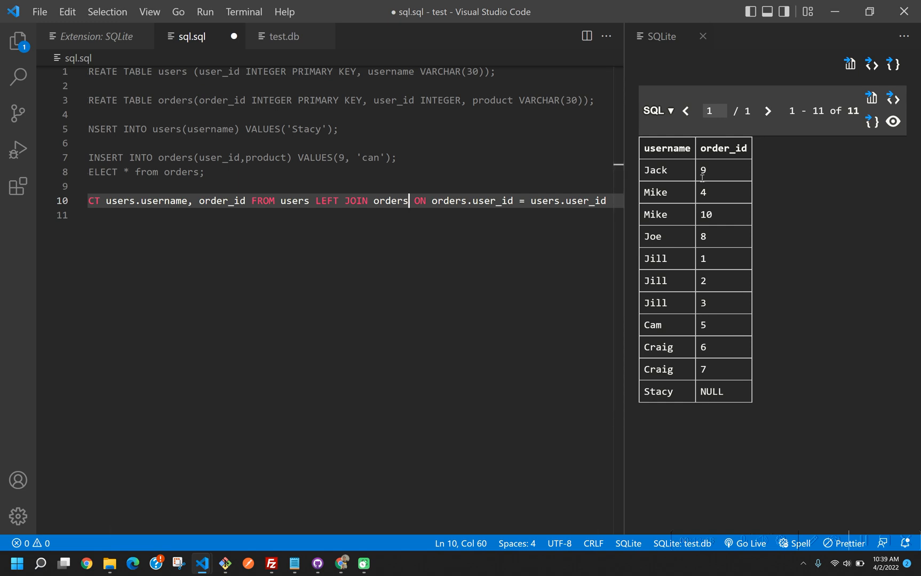
mouse_move(720, 269)
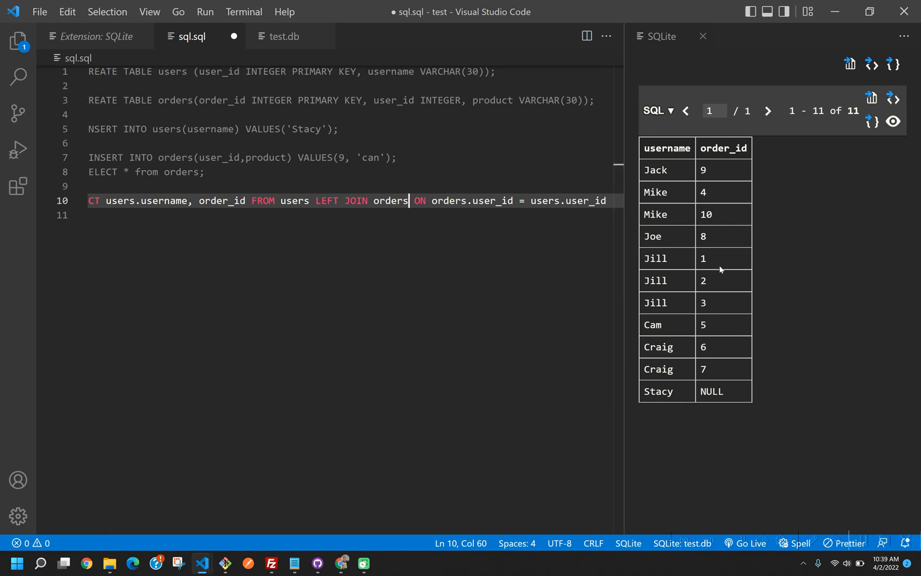